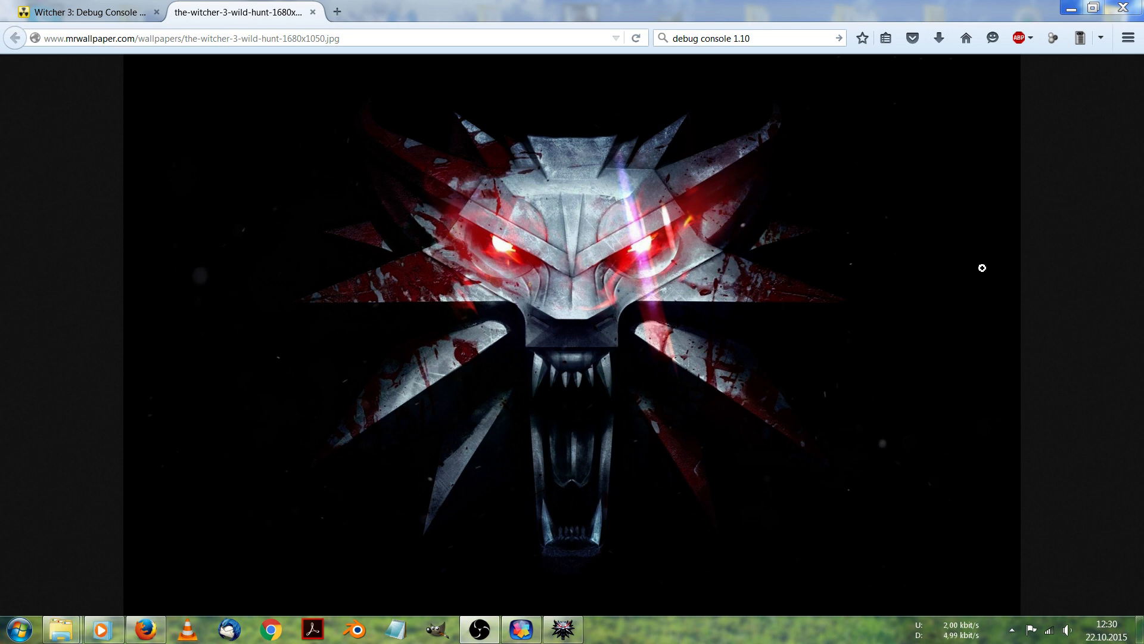
{"action": "mouse_move", "coordinate": [1025, 268]}
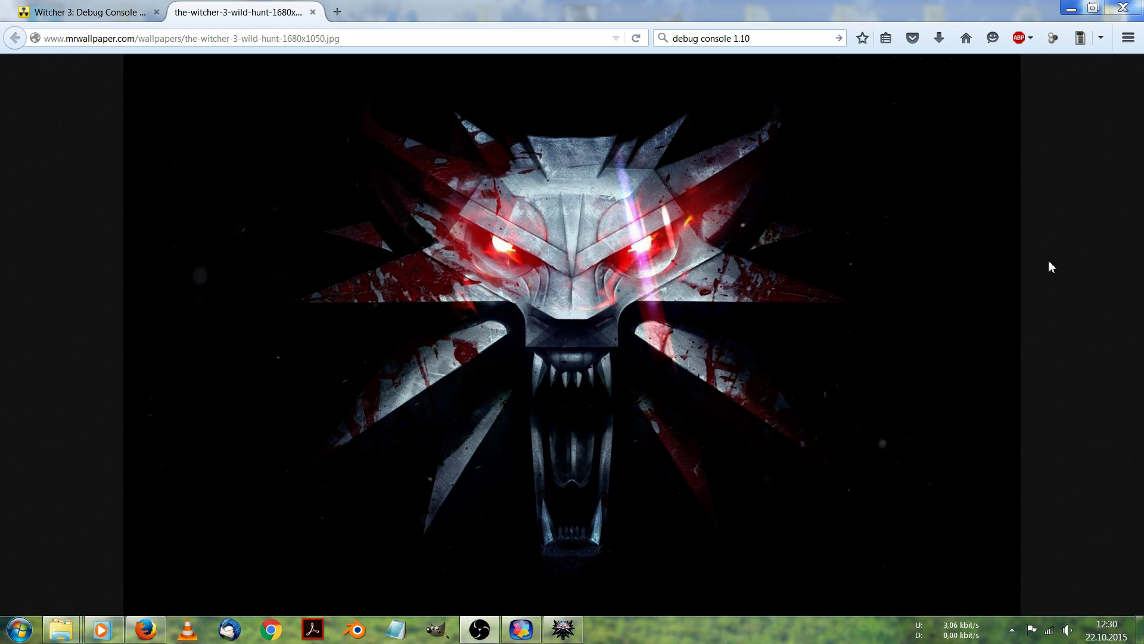
{"action": "mouse_move", "coordinate": [1052, 285]}
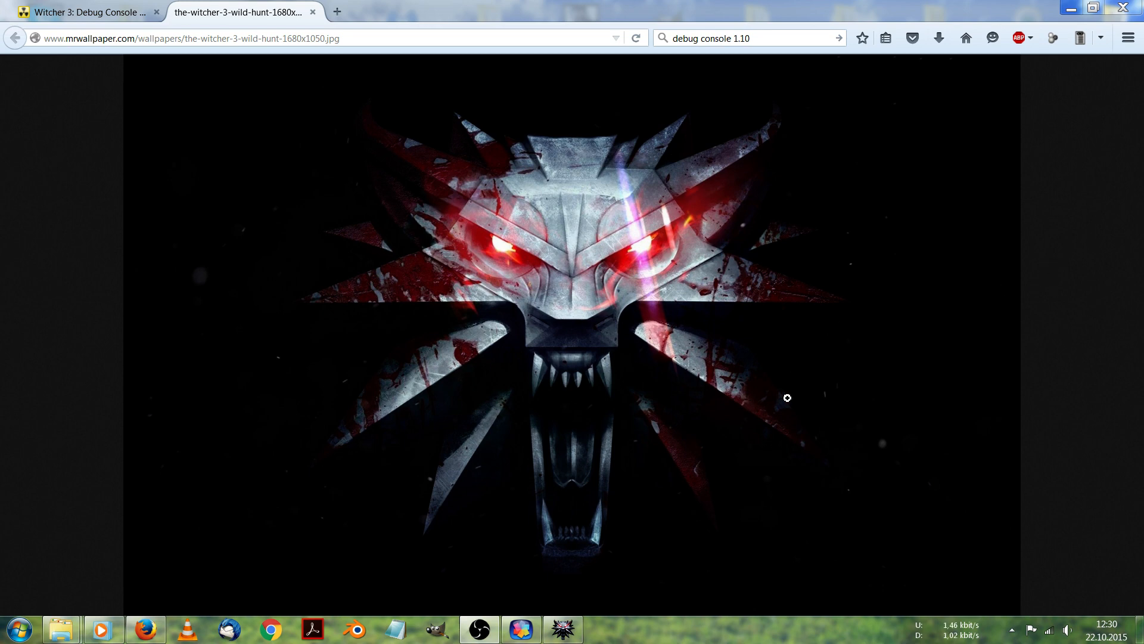
{"action": "mouse_move", "coordinate": [593, 630]}
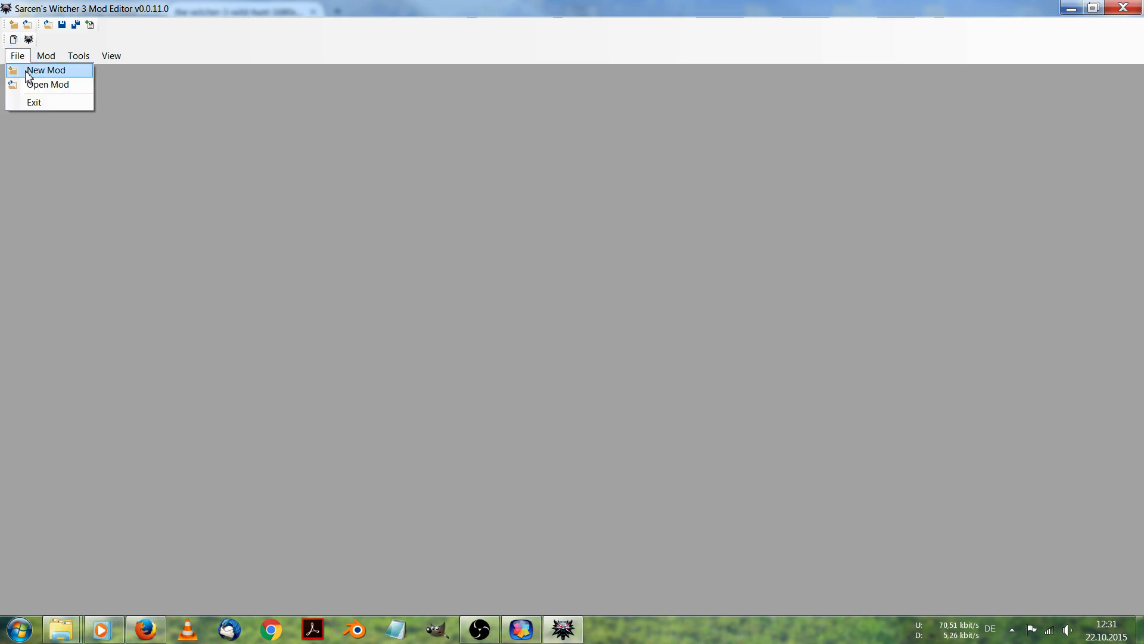
Step: Start a new mod named gryphonhair via File > New Mod and save it in the Modwitcher test folder
{"action": "left_click", "coordinate": [46, 70]}
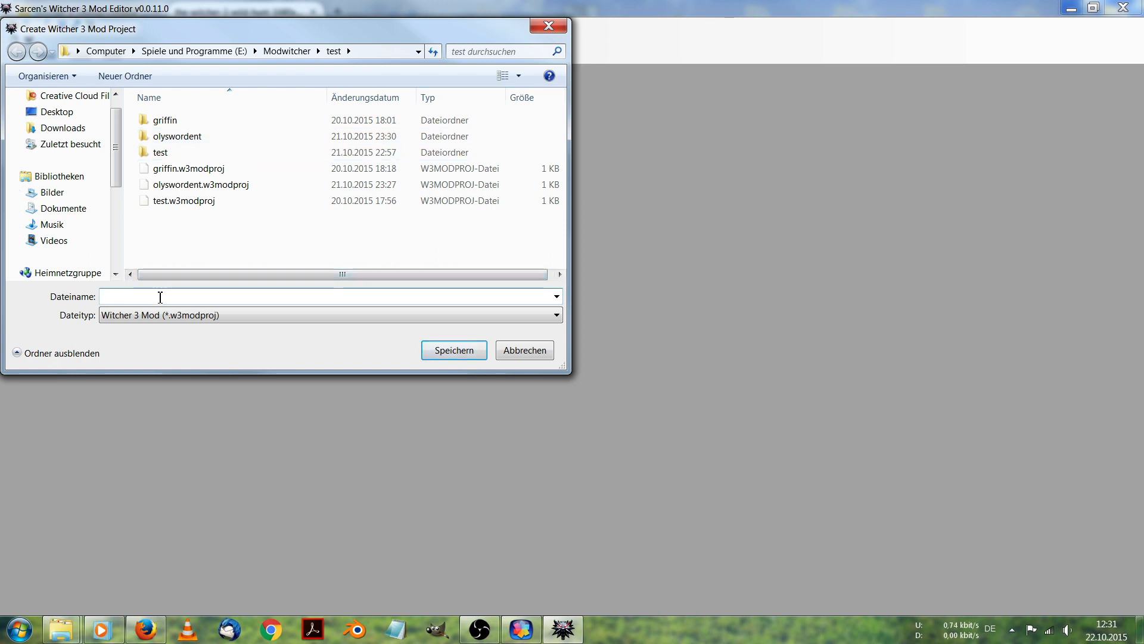
{"action": "type", "text": "gryphonhair"}
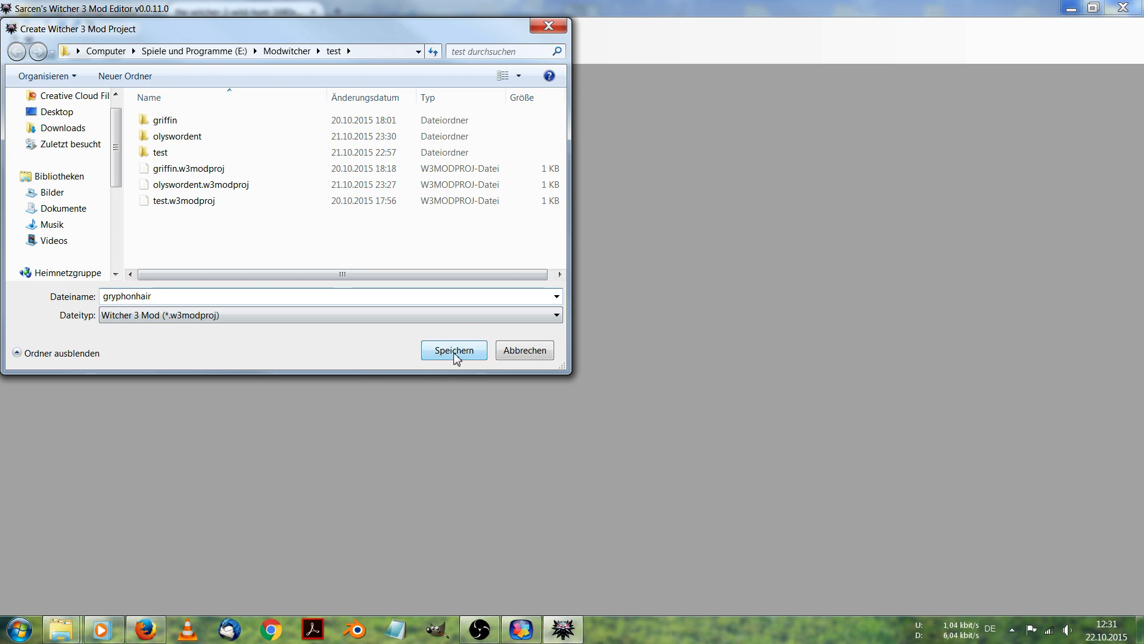
{"action": "left_click", "coordinate": [453, 351]}
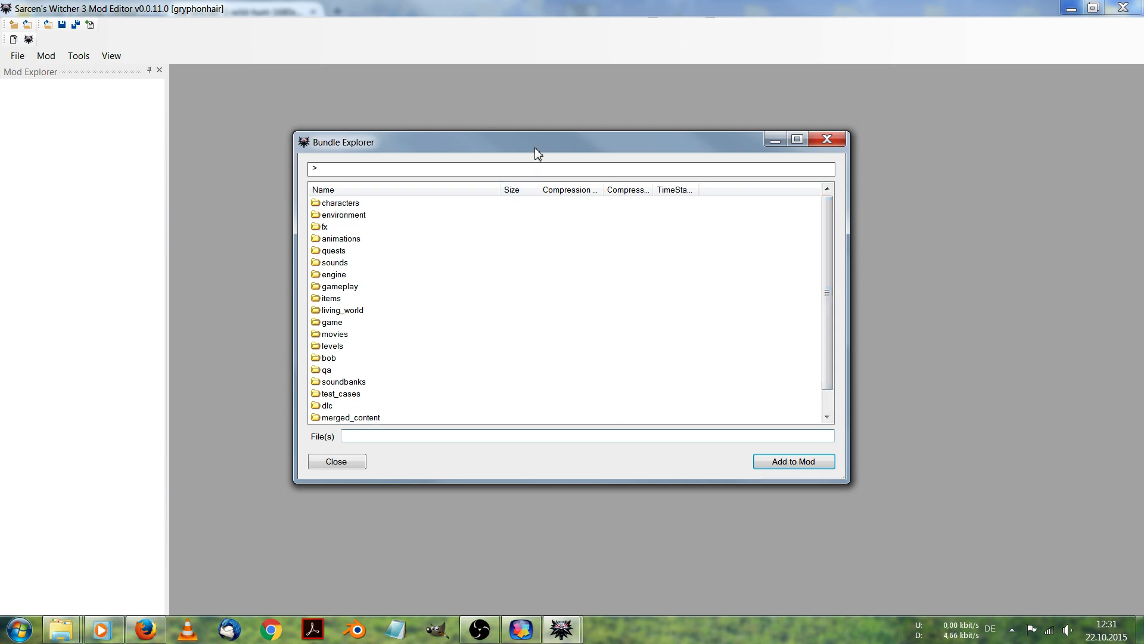
Step: Browse the bundles through characters > models > monsters > gryphon > model and select i_02__gryphon_dead_fur.redfur
{"action": "left_click_drag", "start_coordinate": [536, 154], "coordinate": [453, 119]}
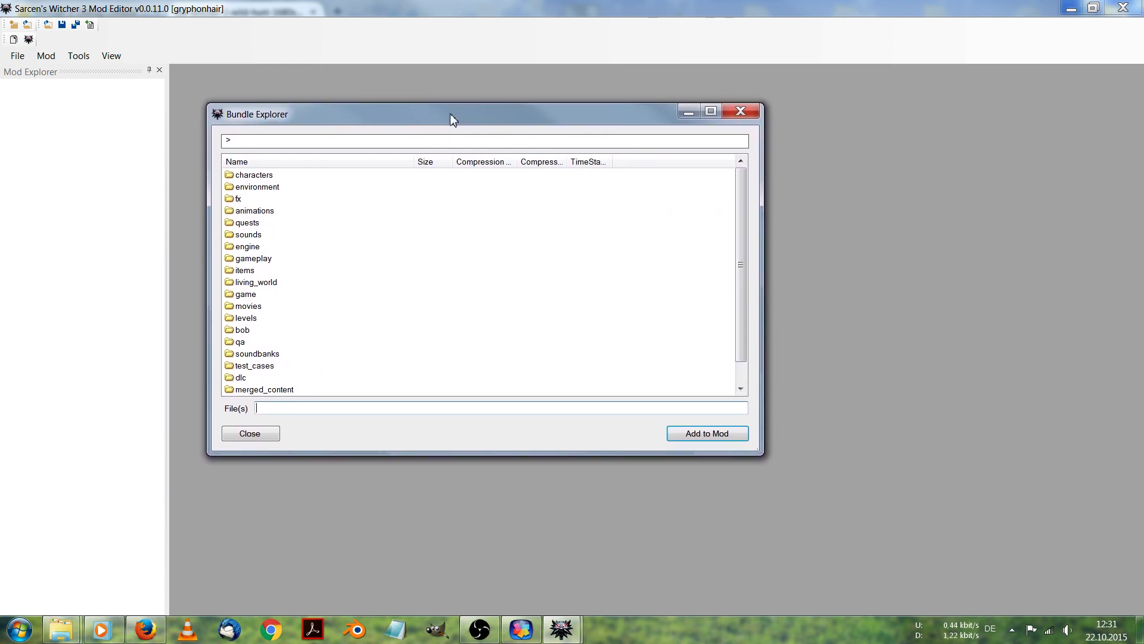
{"action": "left_click_drag", "start_coordinate": [453, 114], "coordinate": [460, 96]}
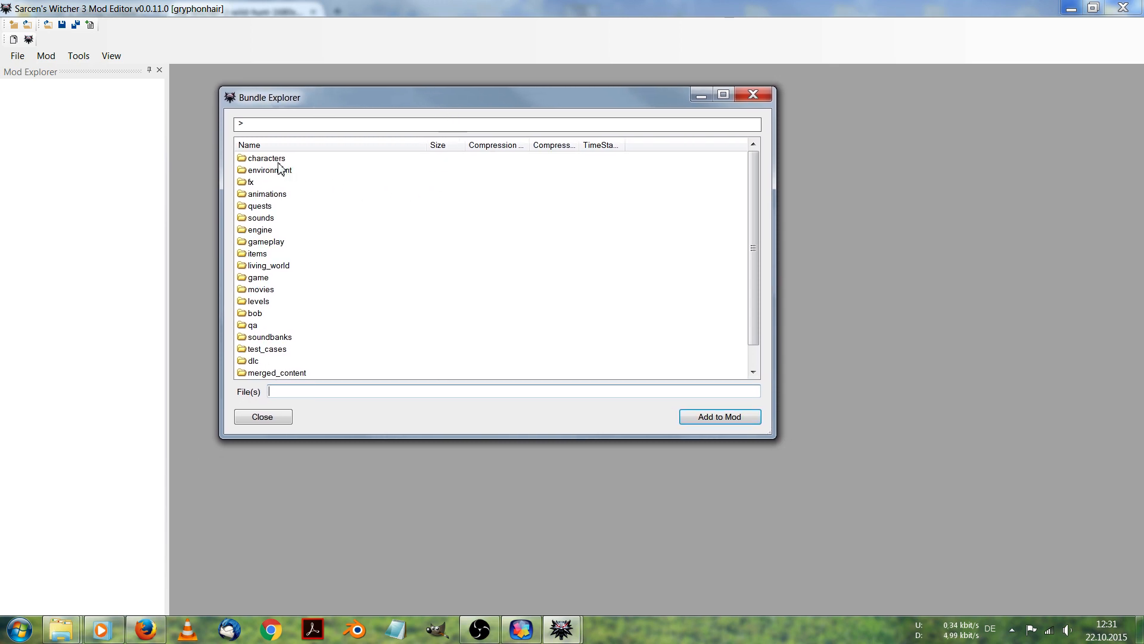
{"action": "double_click", "coordinate": [266, 157]}
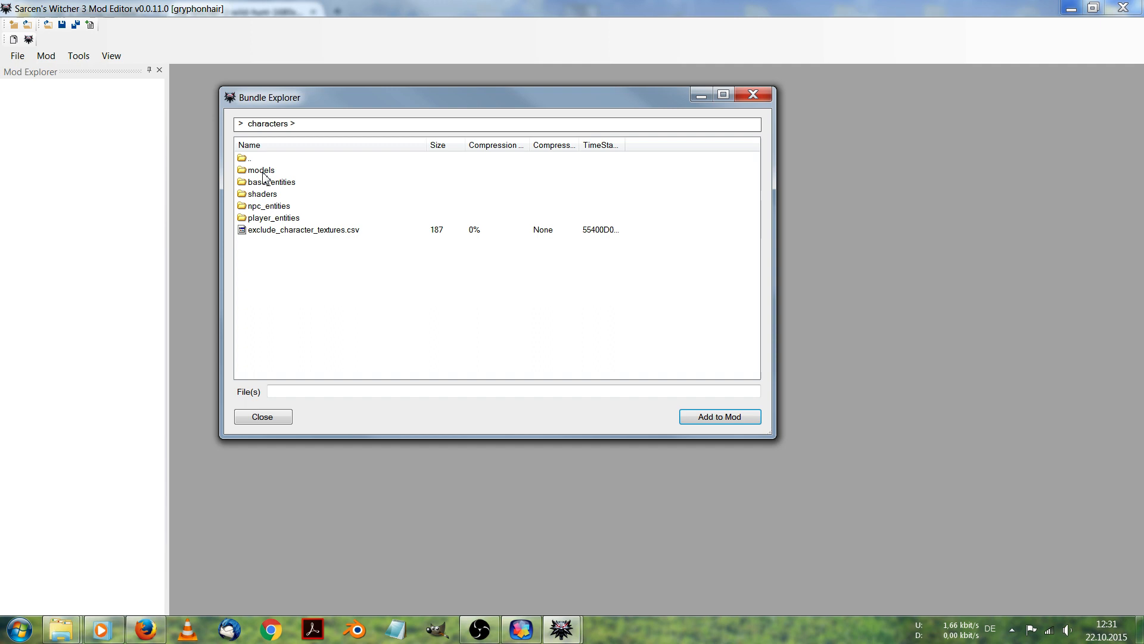
{"action": "double_click", "coordinate": [261, 170]}
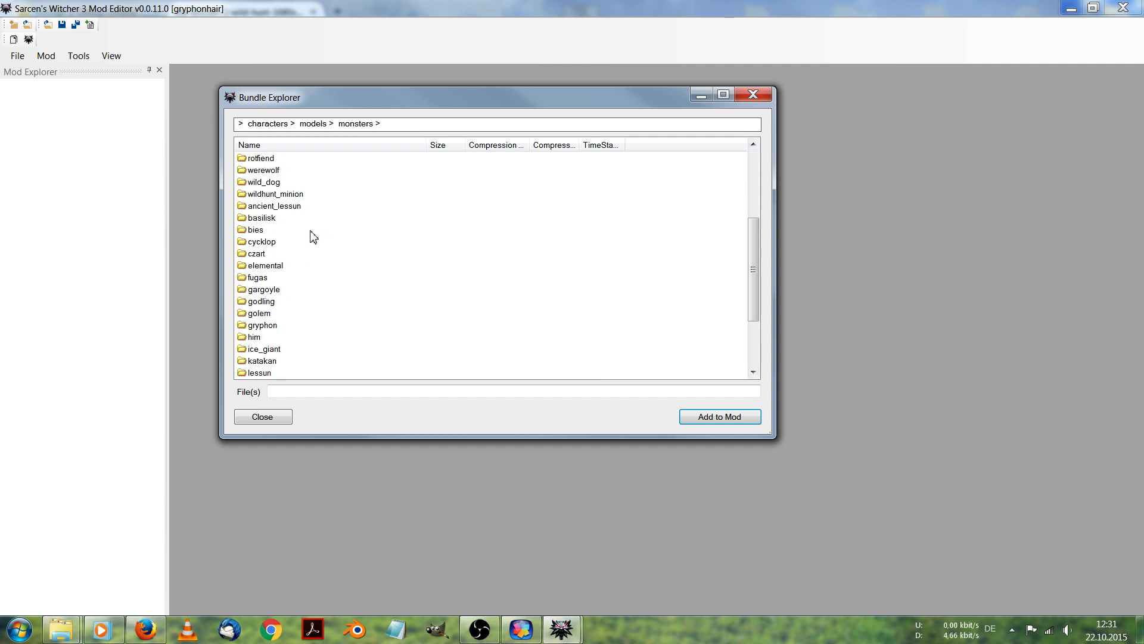
{"action": "double_click", "coordinate": [261, 325]}
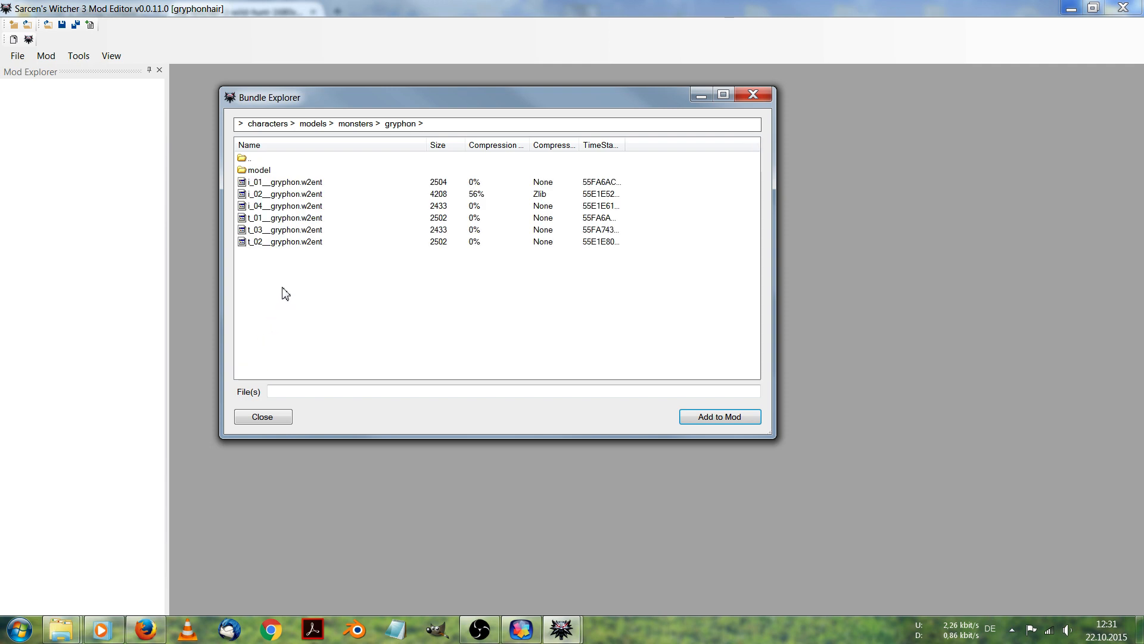
{"action": "double_click", "coordinate": [257, 170]}
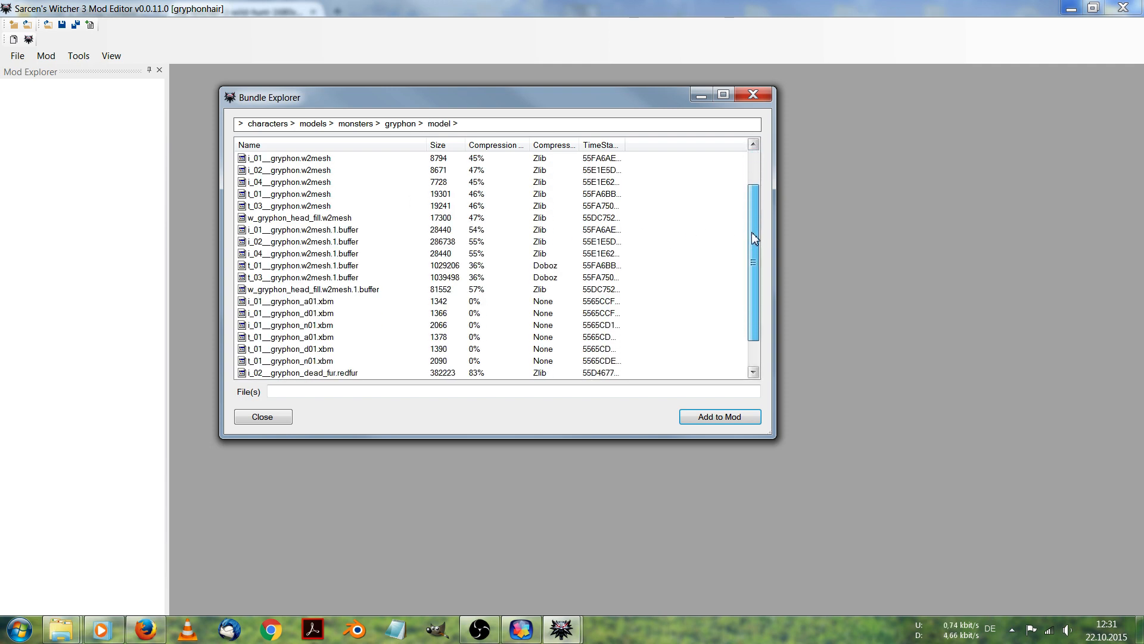
{"action": "scroll", "scroll_direction": "down", "scroll_amount": 3}
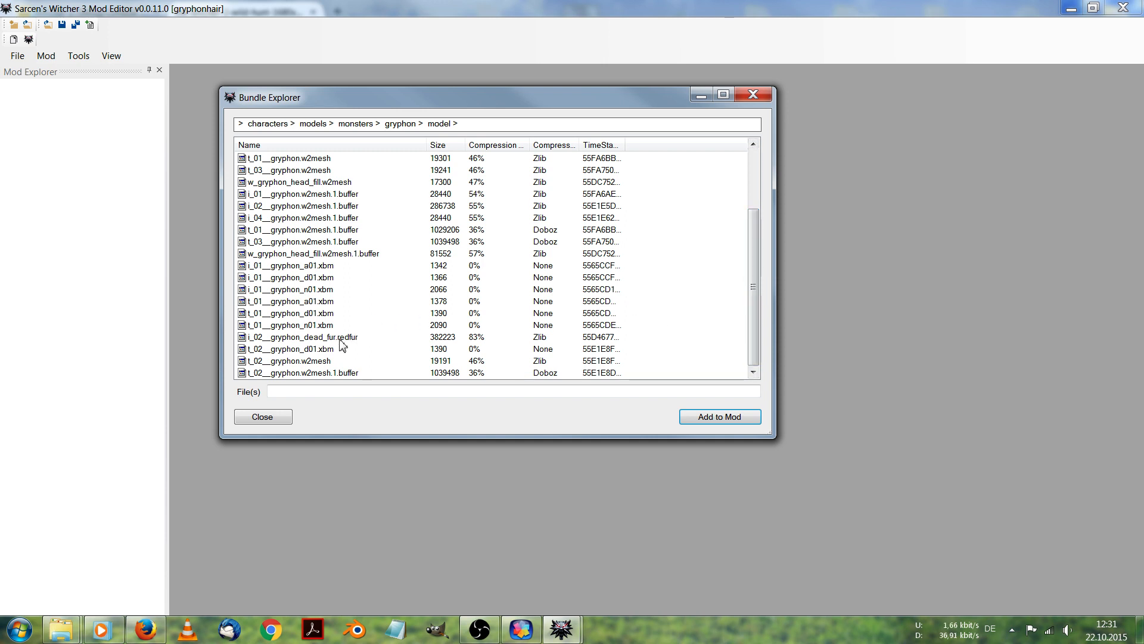
{"action": "left_click", "coordinate": [299, 336]}
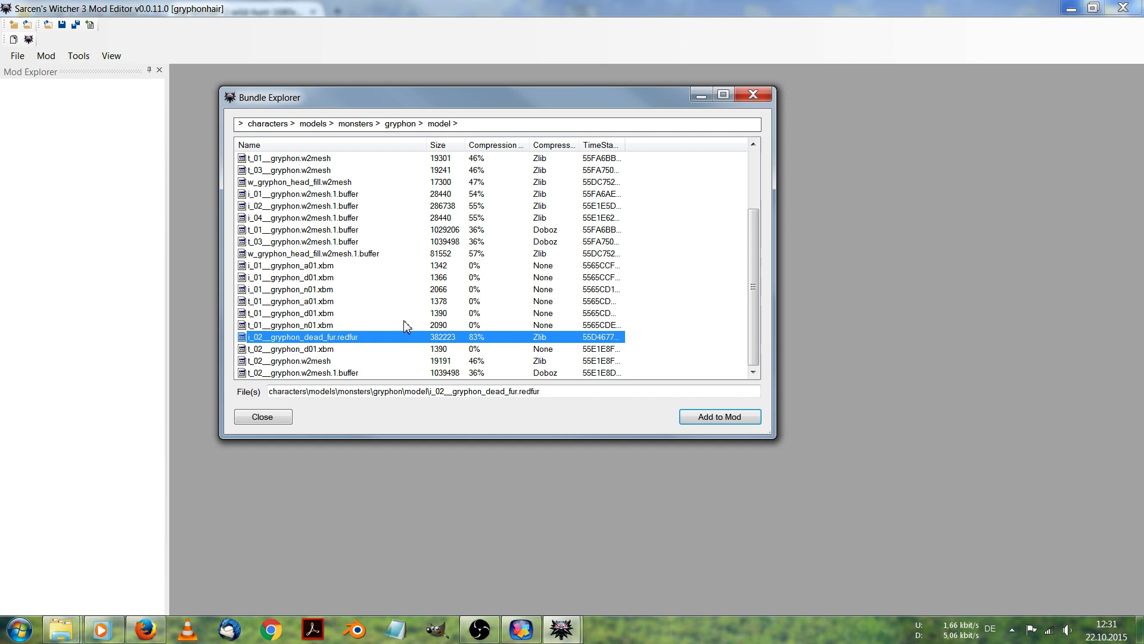
{"action": "mouse_move", "coordinate": [410, 315]}
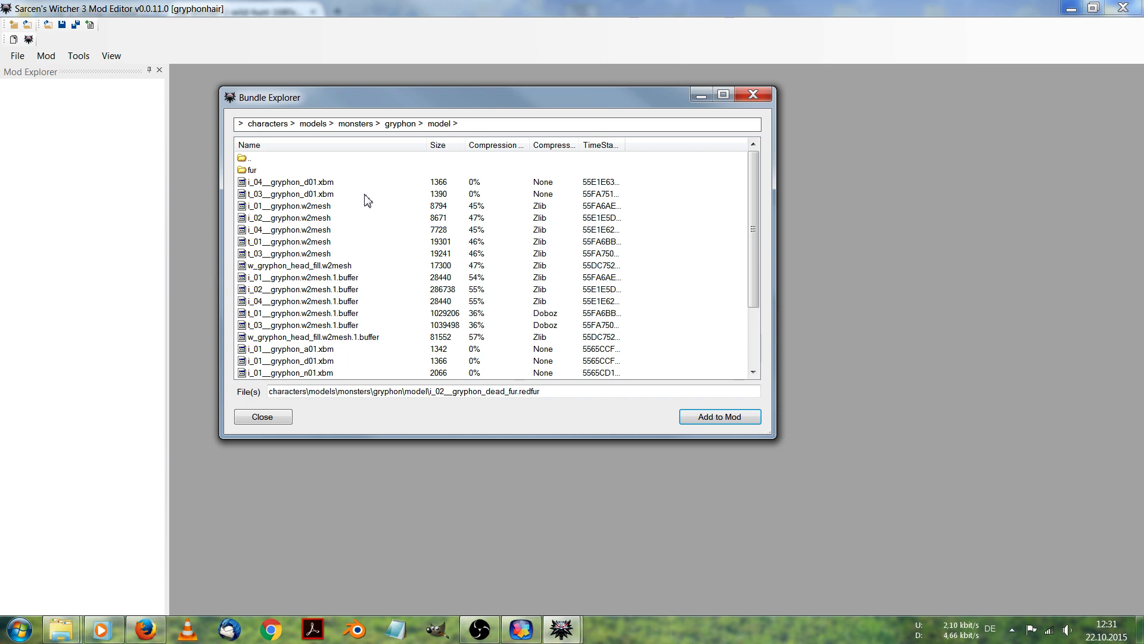
{"action": "mouse_move", "coordinate": [367, 271]}
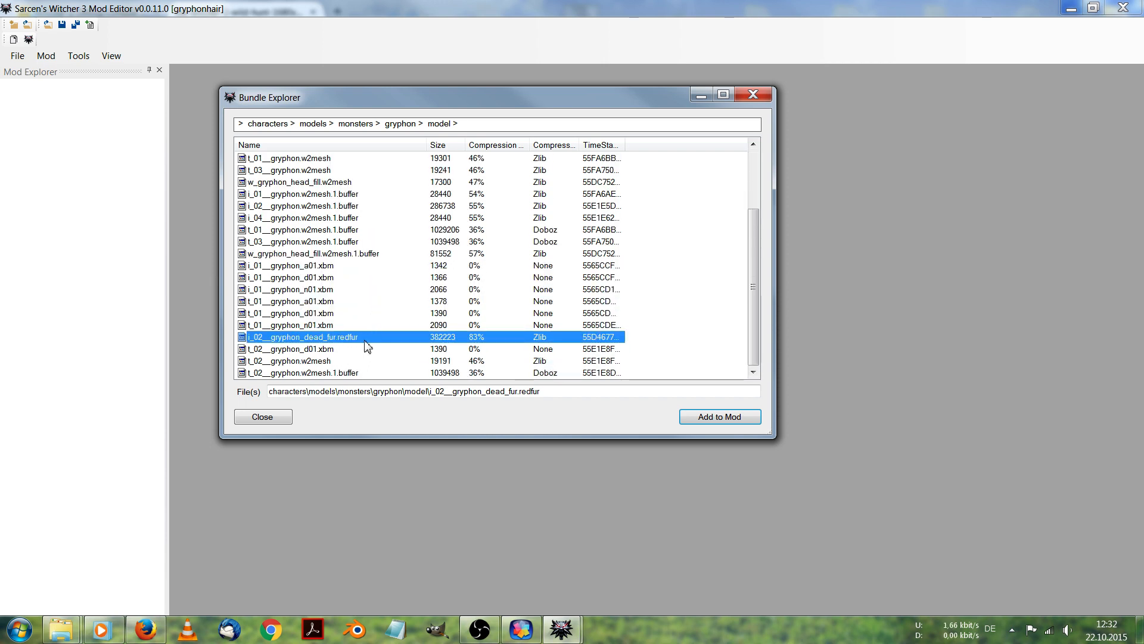
{"action": "mouse_move", "coordinate": [357, 326]}
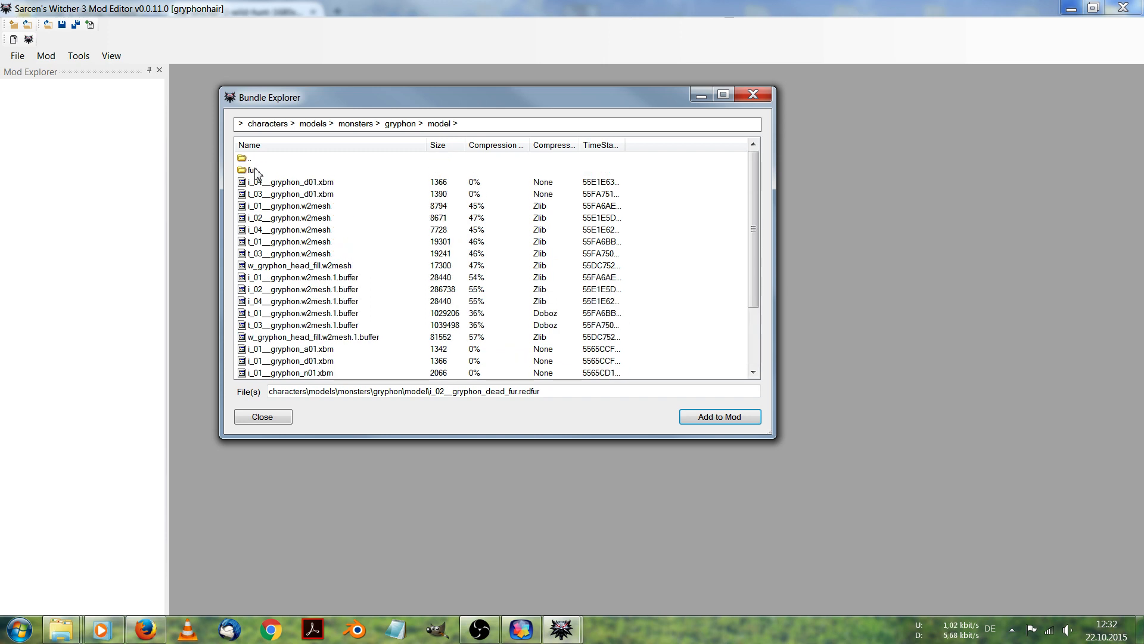
Step: Enter the fur subfolder and select i_02__gryphon_fur.redfur instead
{"action": "double_click", "coordinate": [250, 170]}
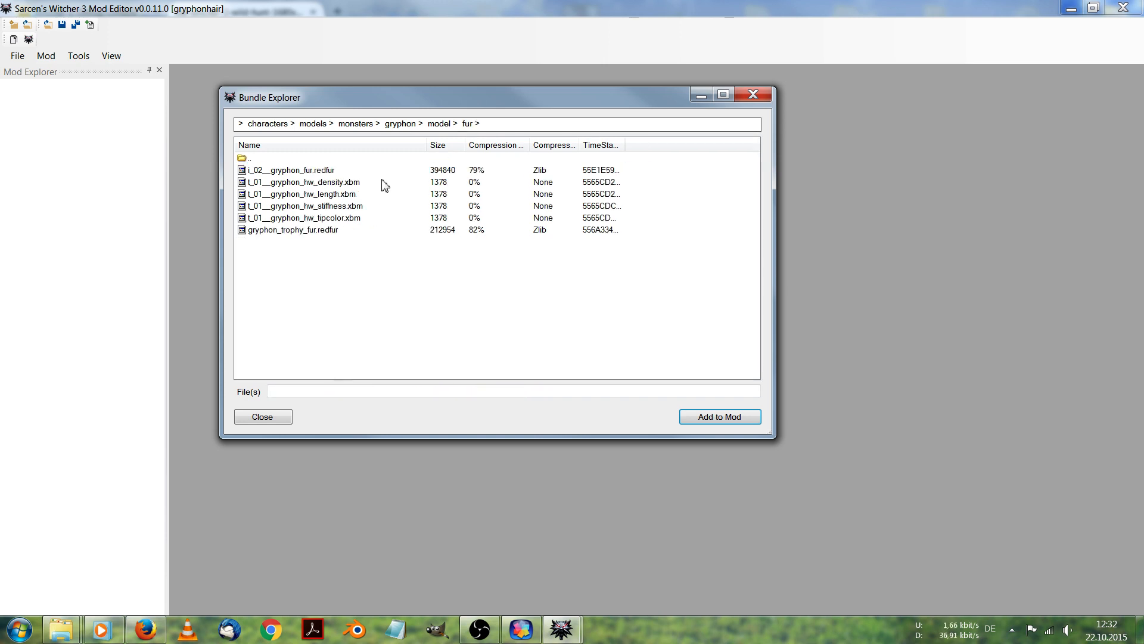
{"action": "mouse_move", "coordinate": [358, 179]}
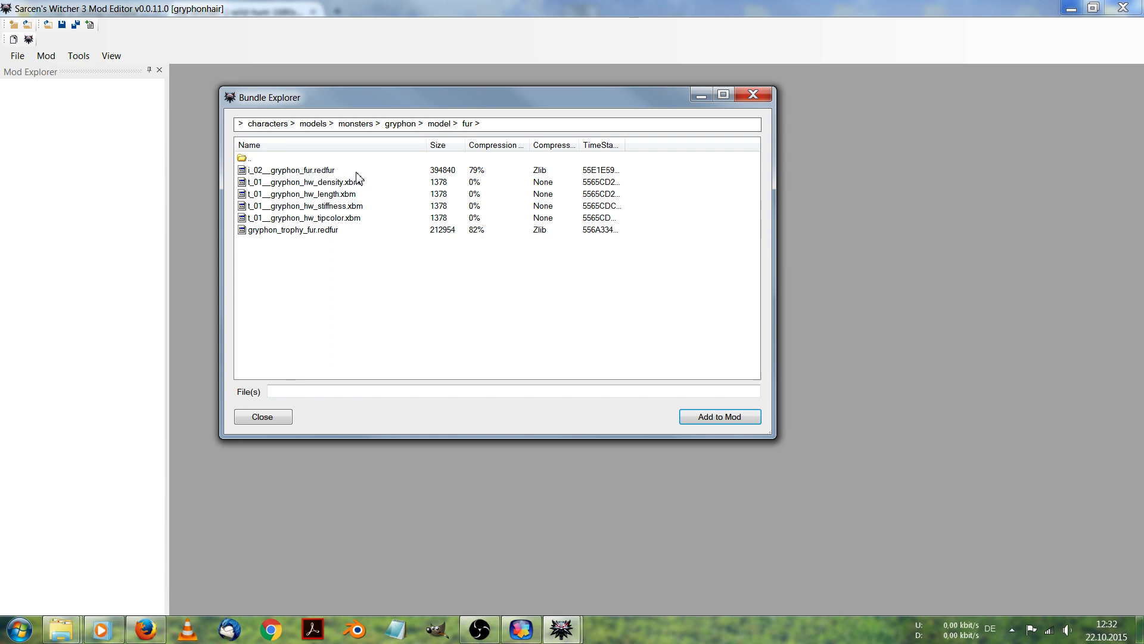
{"action": "mouse_move", "coordinate": [289, 177]}
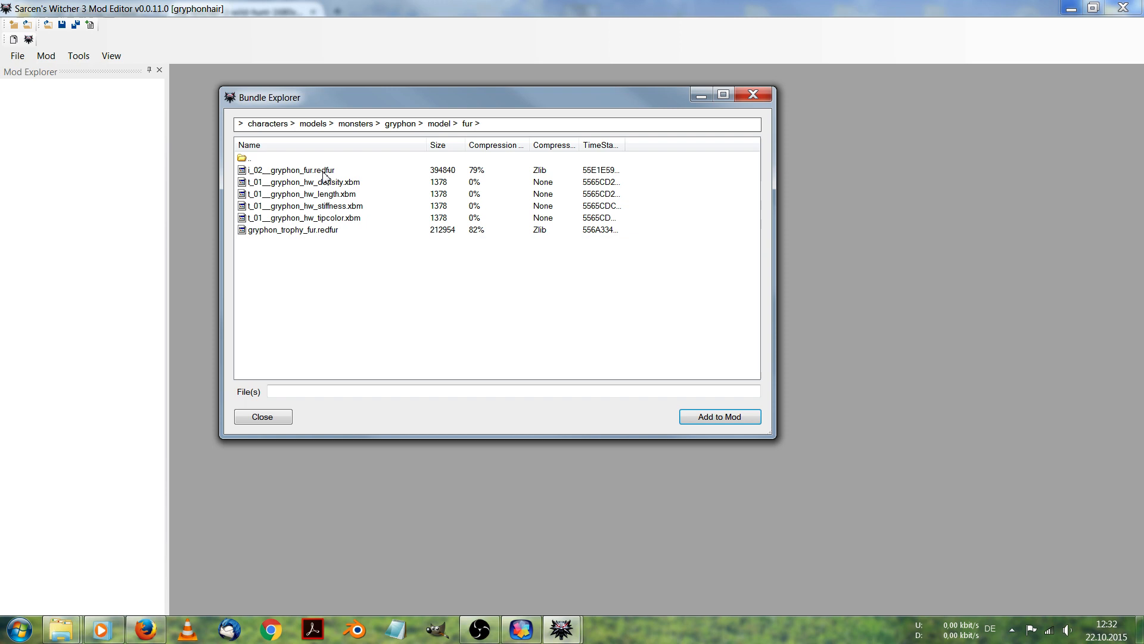
{"action": "left_click", "coordinate": [290, 171]}
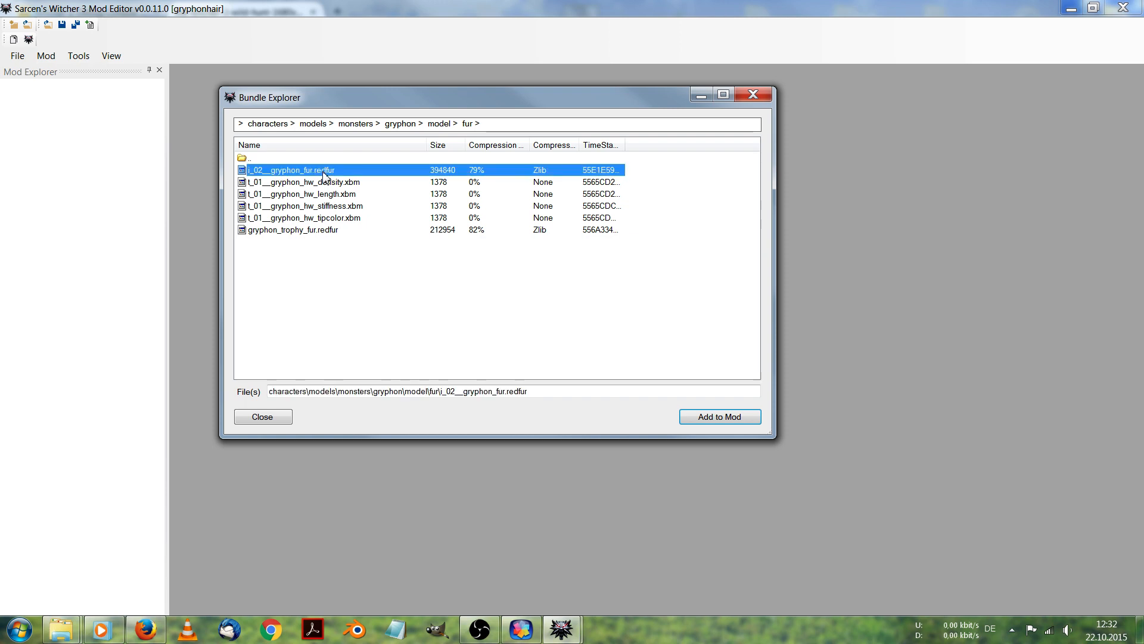
Step: Add i_02__gryphon_fur.redfur to the gryphonhair mod and open it from the Mod Explorer
{"action": "left_click", "coordinate": [719, 416]}
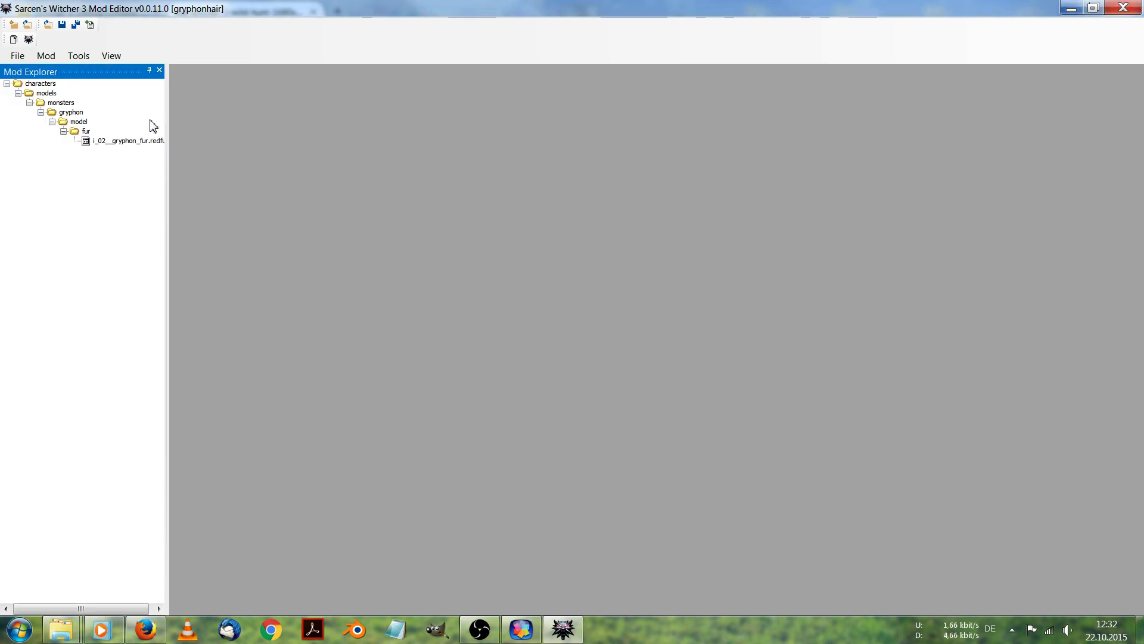
{"action": "left_click", "coordinate": [40, 84]}
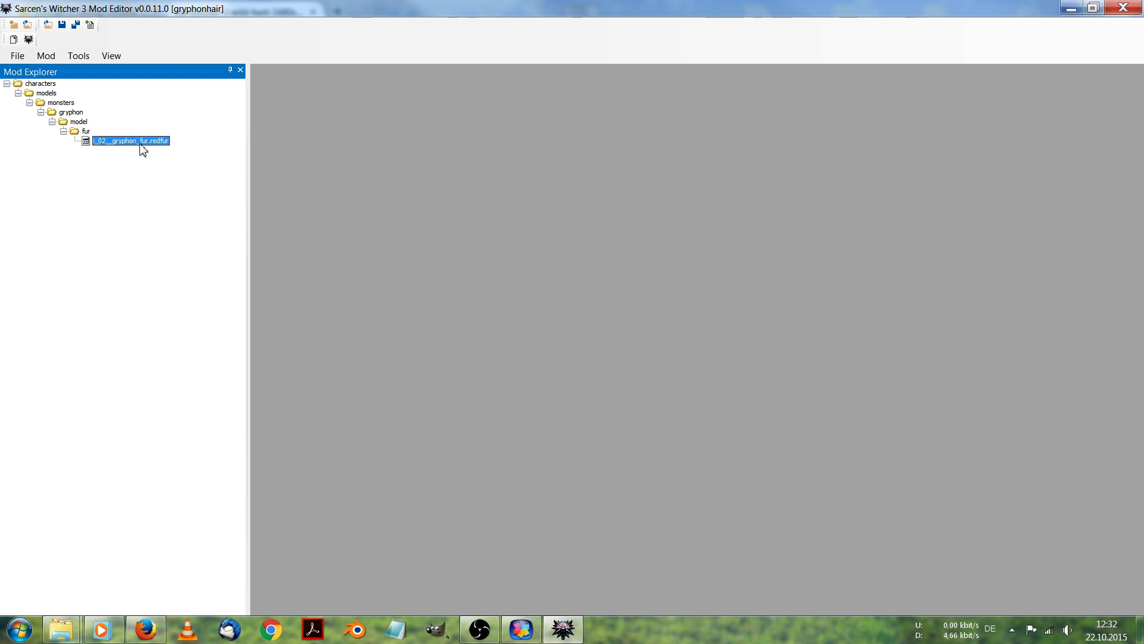
{"action": "double_click", "coordinate": [130, 140]}
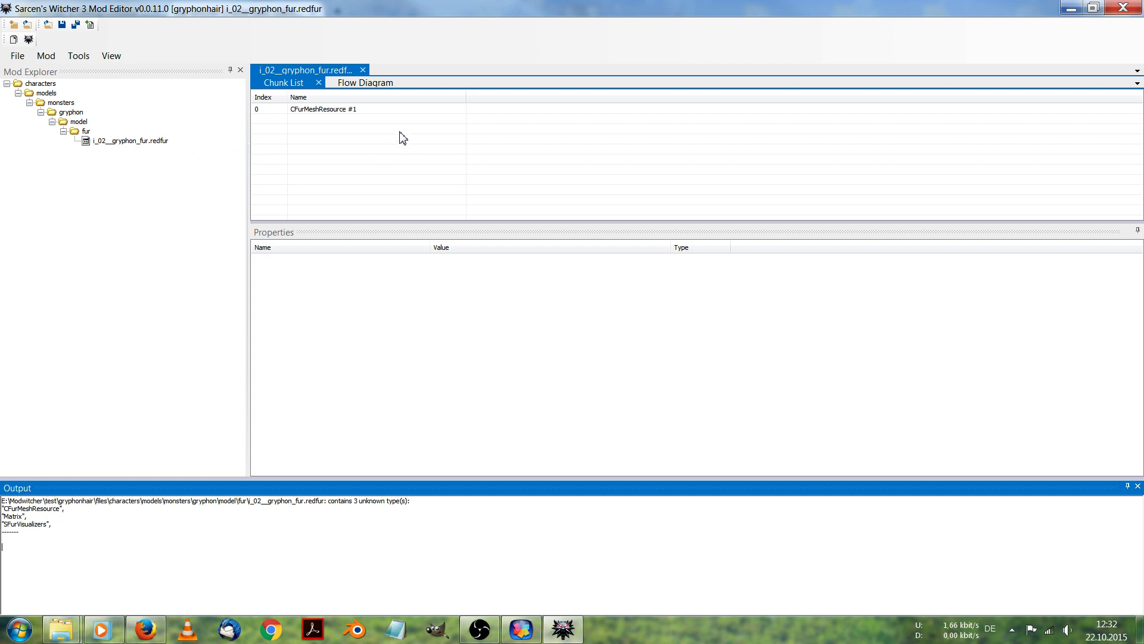
{"action": "mouse_move", "coordinate": [375, 117]}
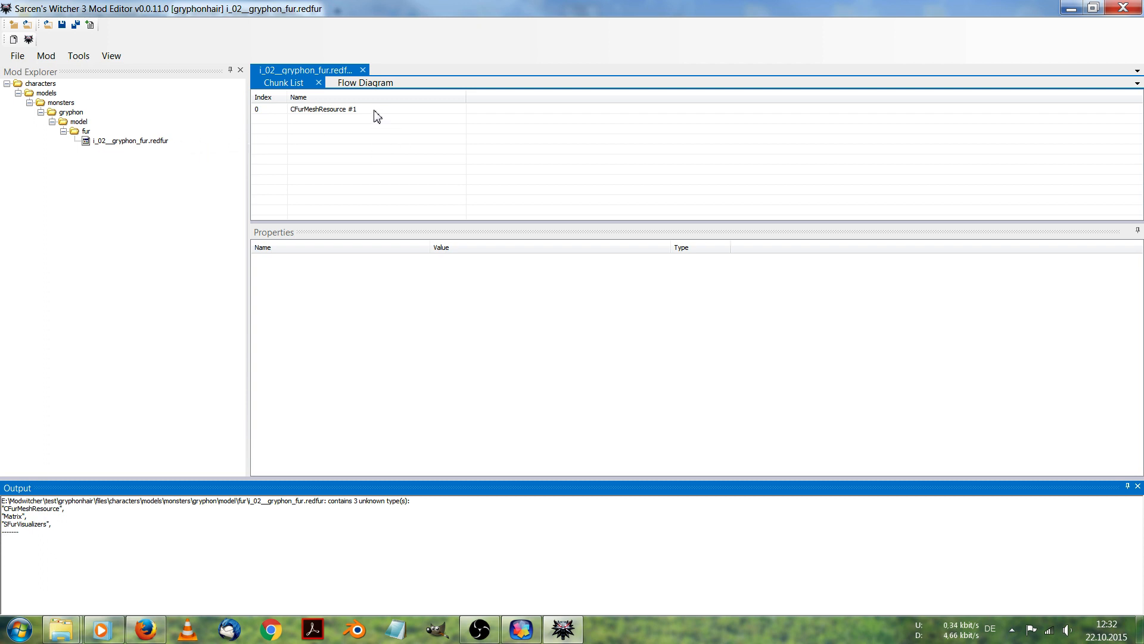
{"action": "mouse_move", "coordinate": [354, 116]}
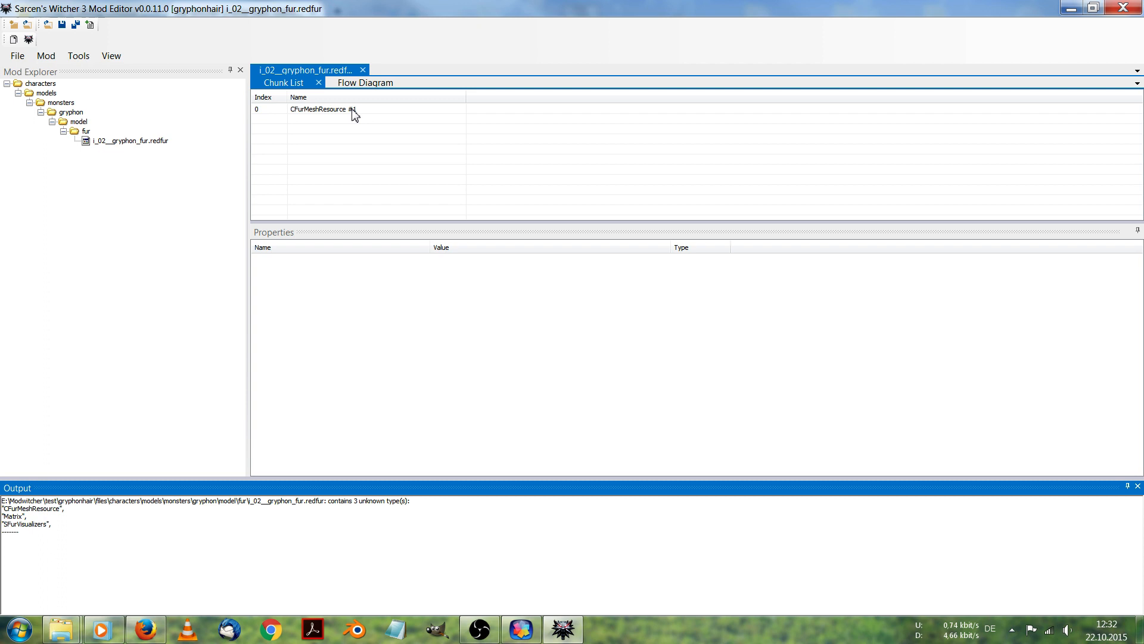
Step: Expand CFurMeshResource #1's graphicalMaterials > color to reveal rootColor 2,3,8 and tipColor 32,44,55, then go to the browser
{"action": "left_click", "coordinate": [324, 108]}
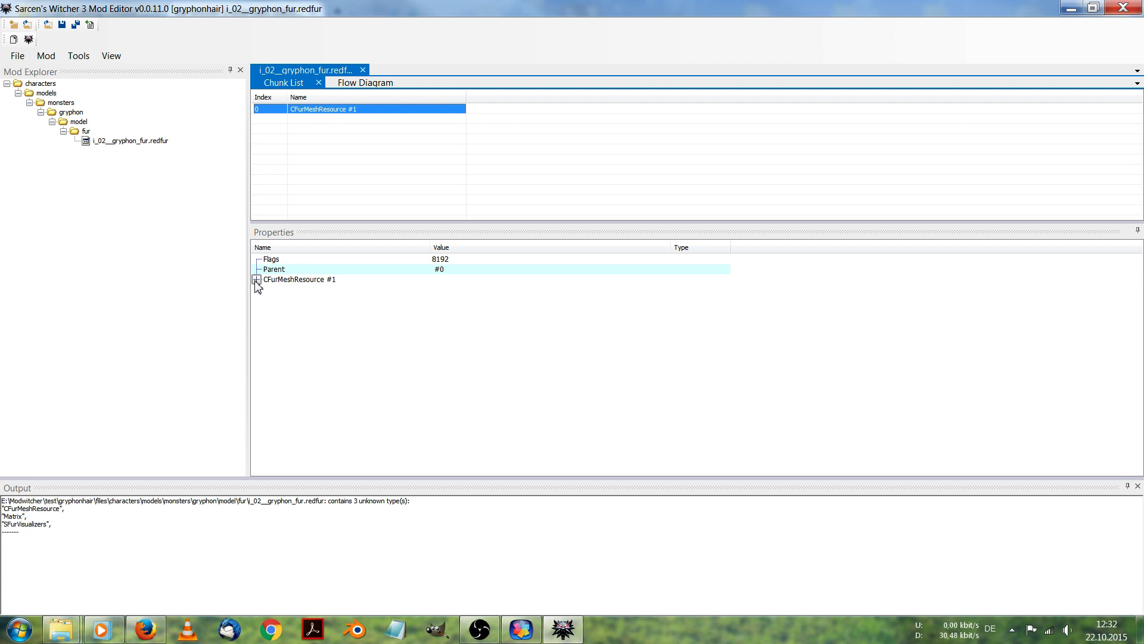
{"action": "left_click", "coordinate": [256, 279]}
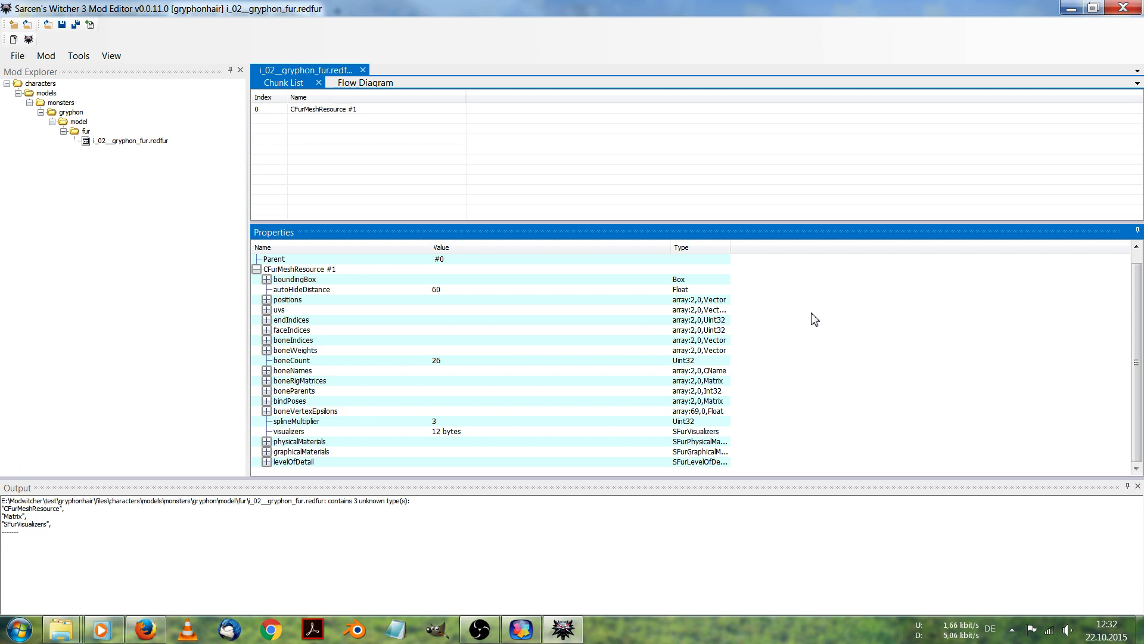
{"action": "mouse_move", "coordinate": [954, 311]}
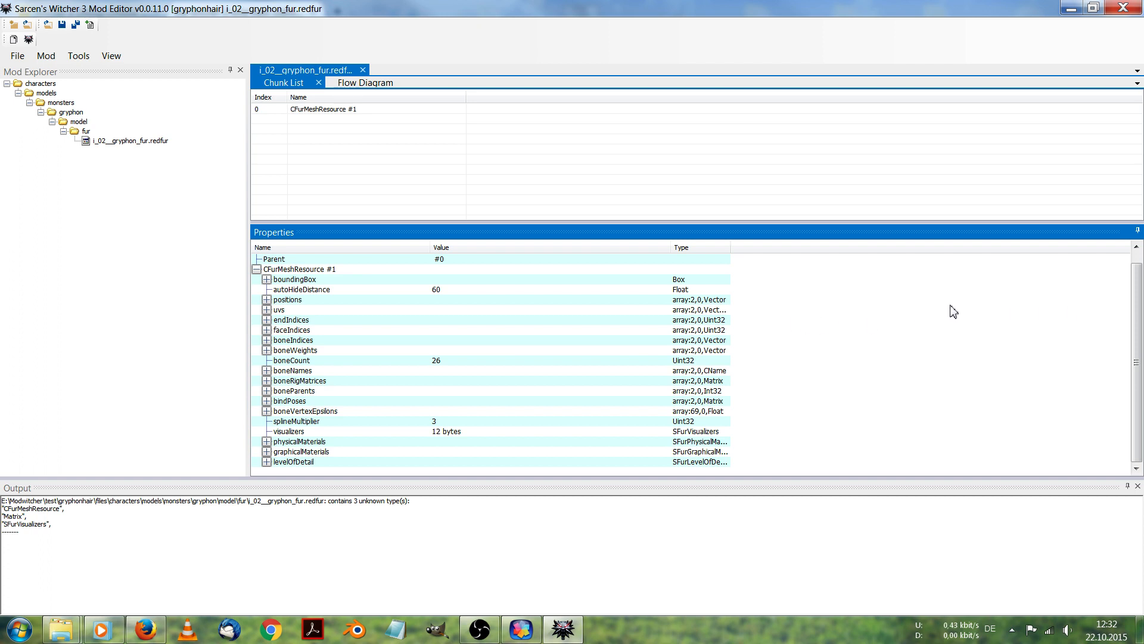
{"action": "mouse_move", "coordinate": [896, 327]}
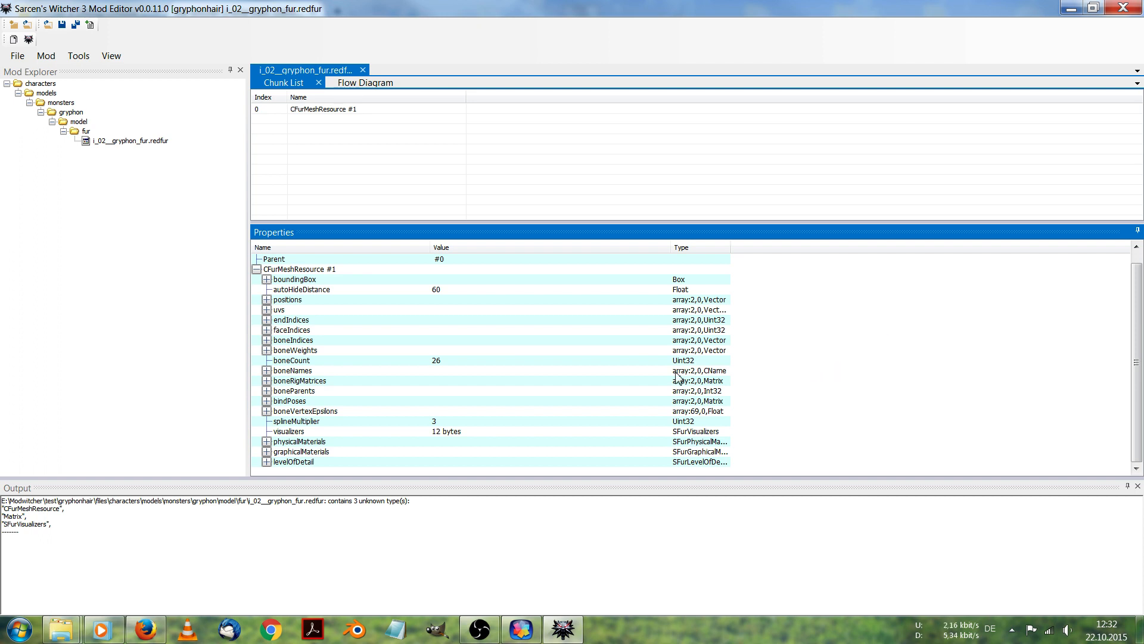
{"action": "left_click", "coordinate": [266, 441]}
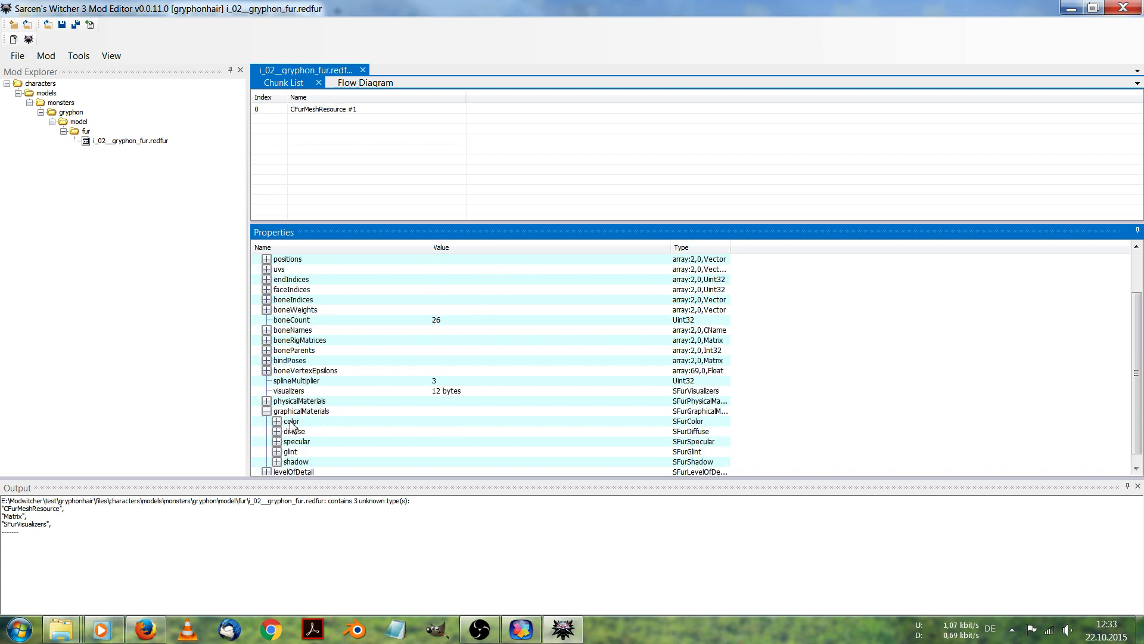
{"action": "left_click", "coordinate": [278, 421]}
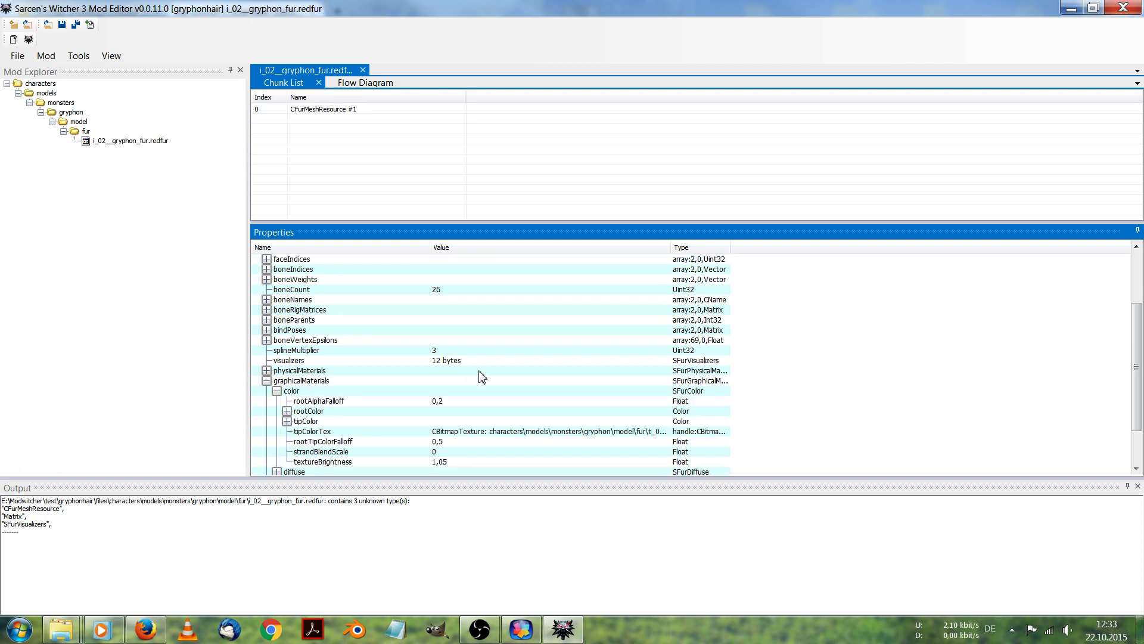
{"action": "mouse_move", "coordinate": [334, 426]}
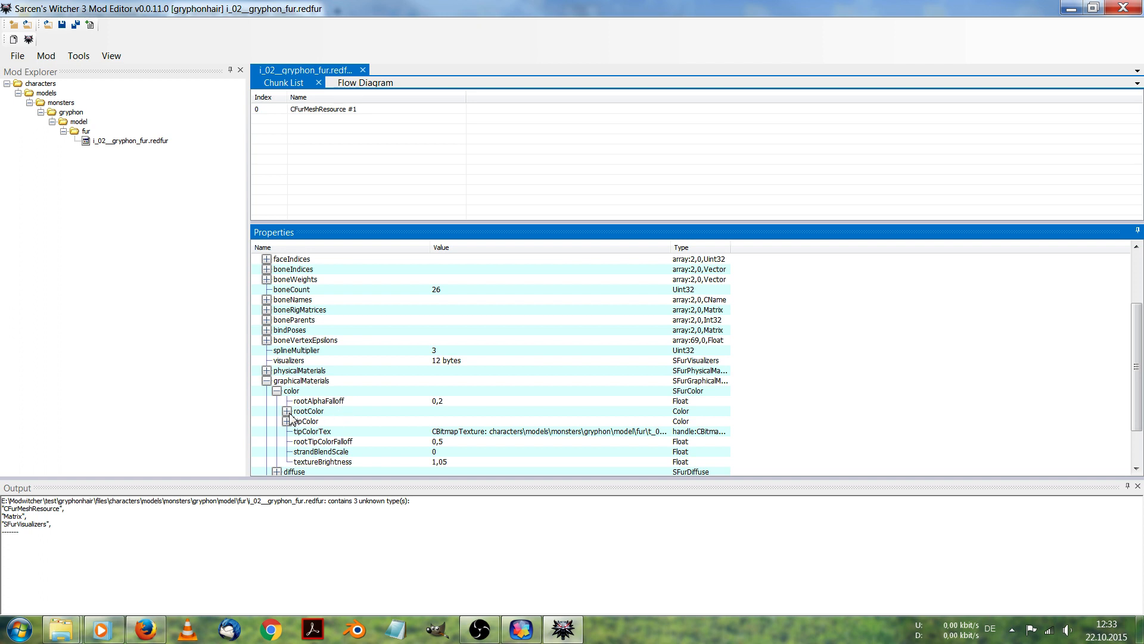
{"action": "left_click", "coordinate": [287, 421]}
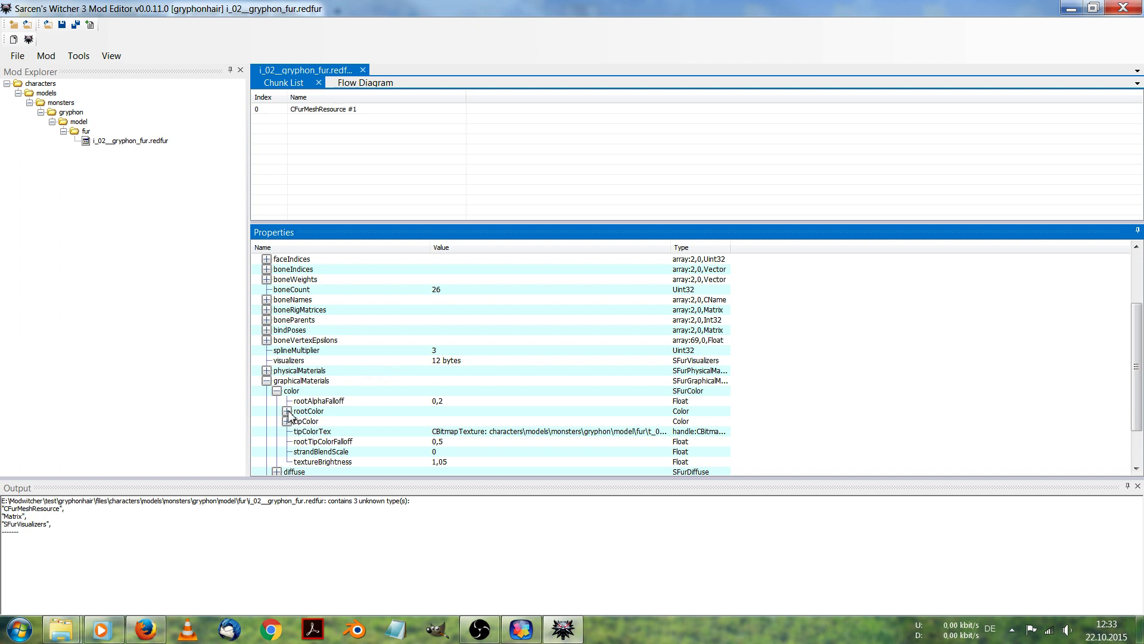
{"action": "left_click", "coordinate": [266, 411]}
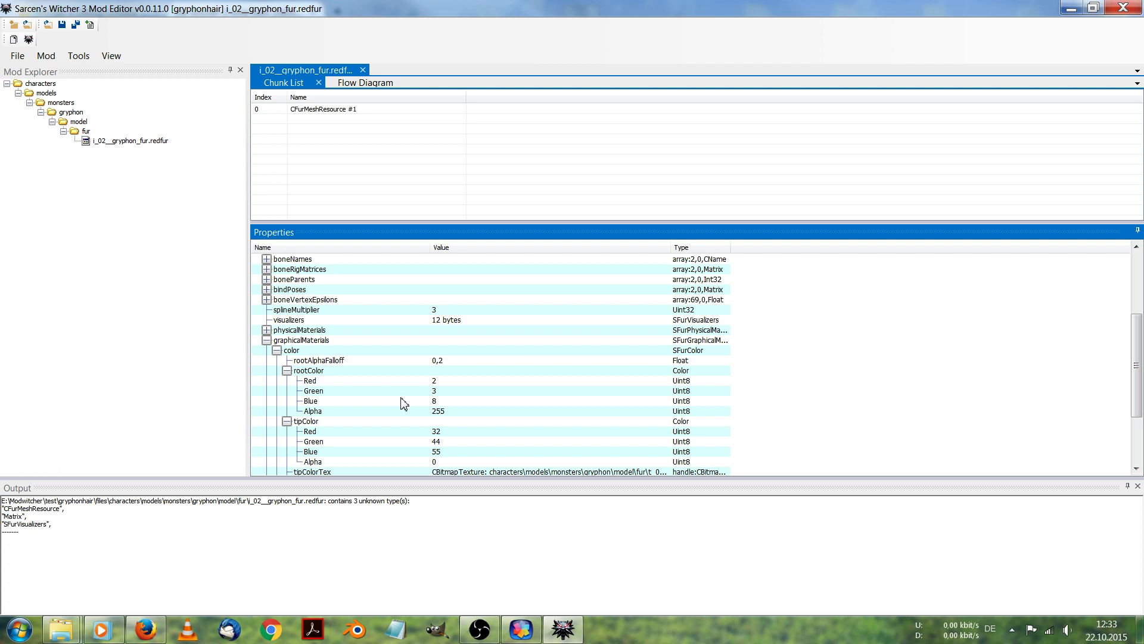
{"action": "mouse_move", "coordinate": [450, 395]}
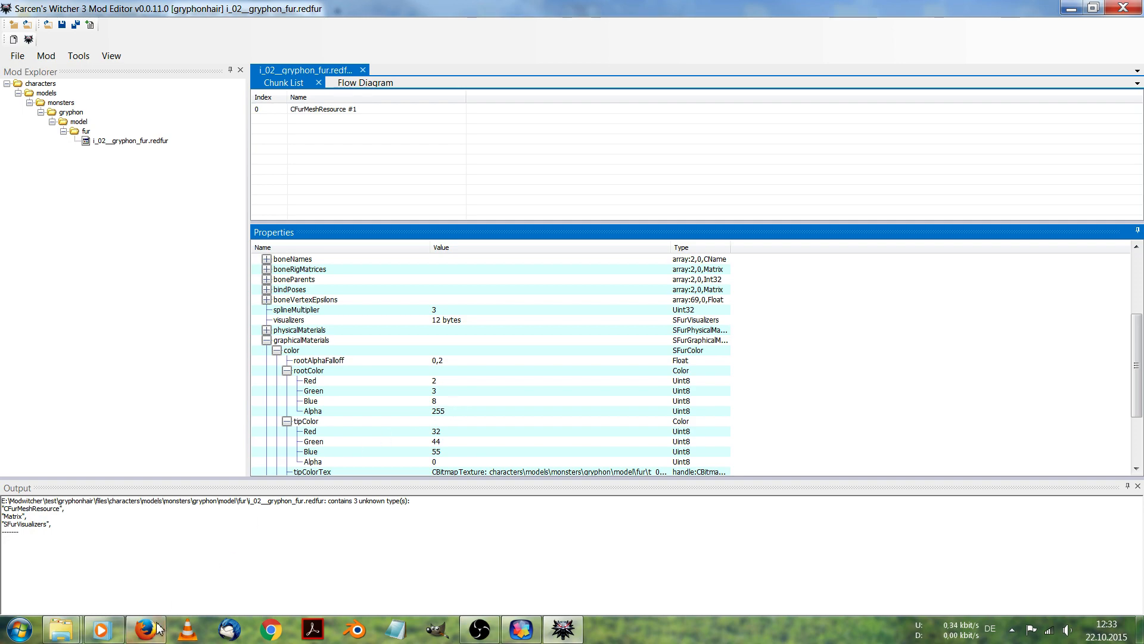
{"action": "left_click", "coordinate": [146, 628]}
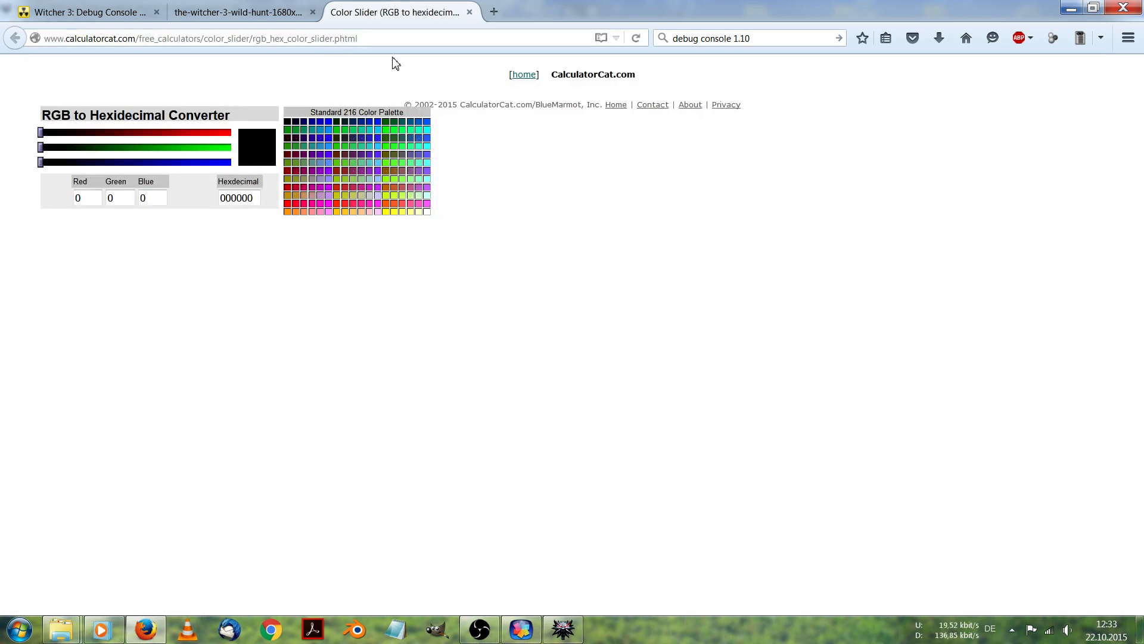
{"action": "mouse_move", "coordinate": [379, 70]}
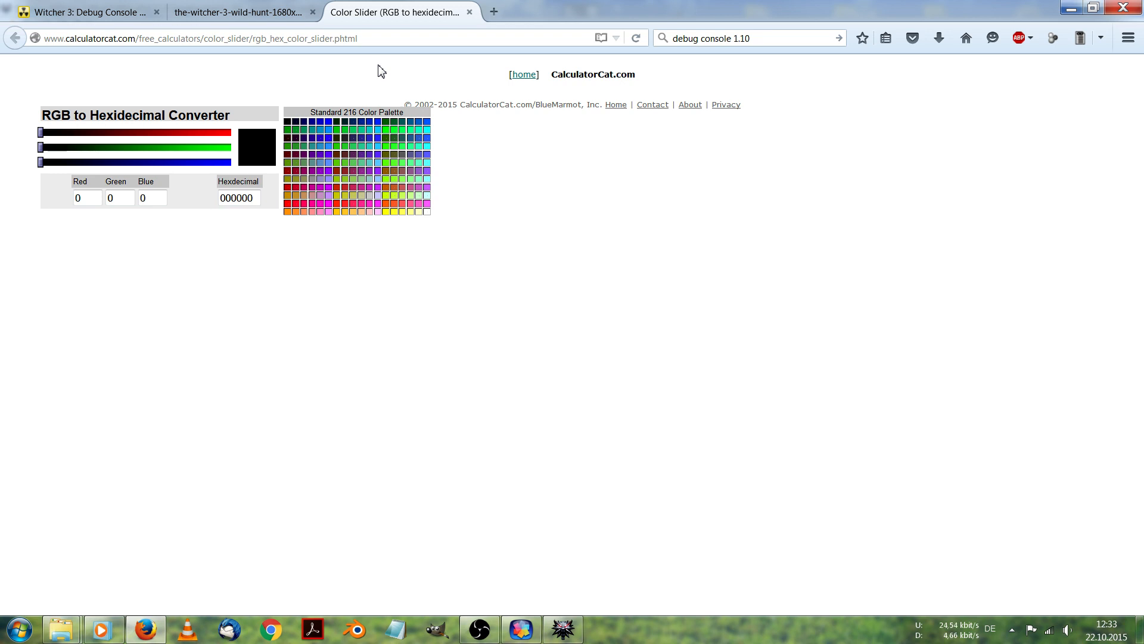
{"action": "mouse_move", "coordinate": [353, 70]}
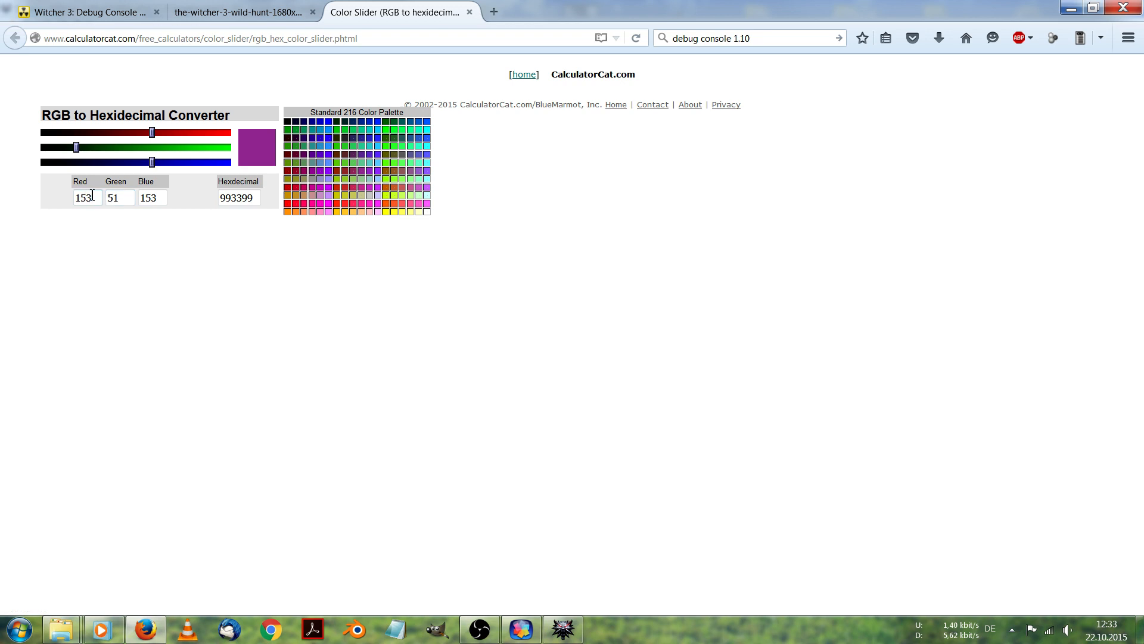
Step: Read off the purple's Red value 153 (hex 993399) in the converter and return to the mod editor
{"action": "double_click", "coordinate": [119, 198]}
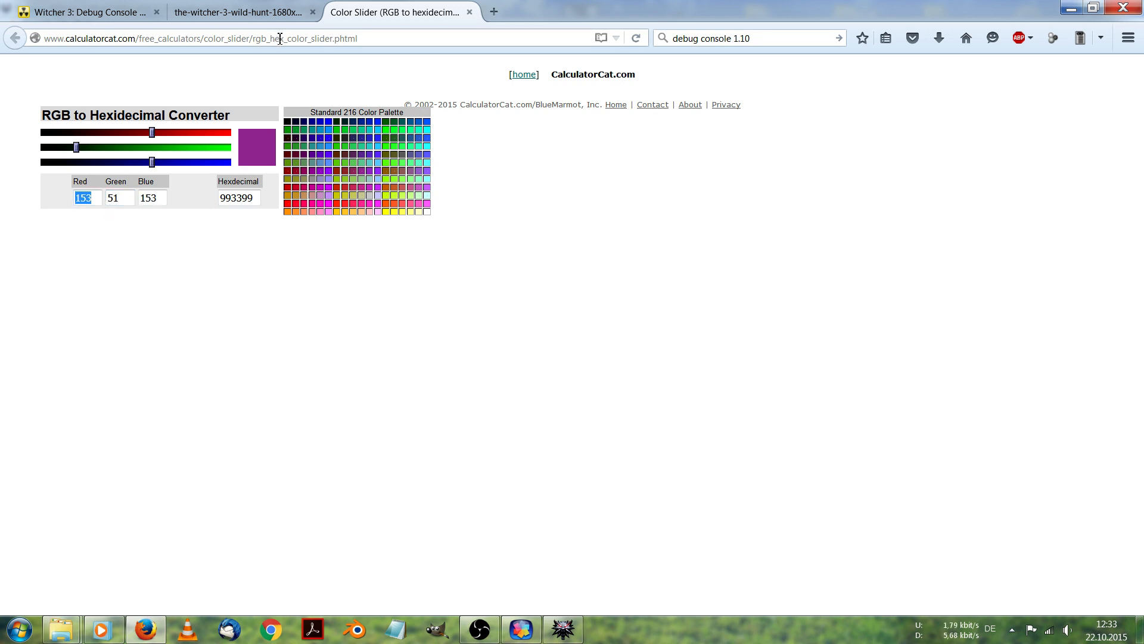
{"action": "left_click", "coordinate": [237, 12]}
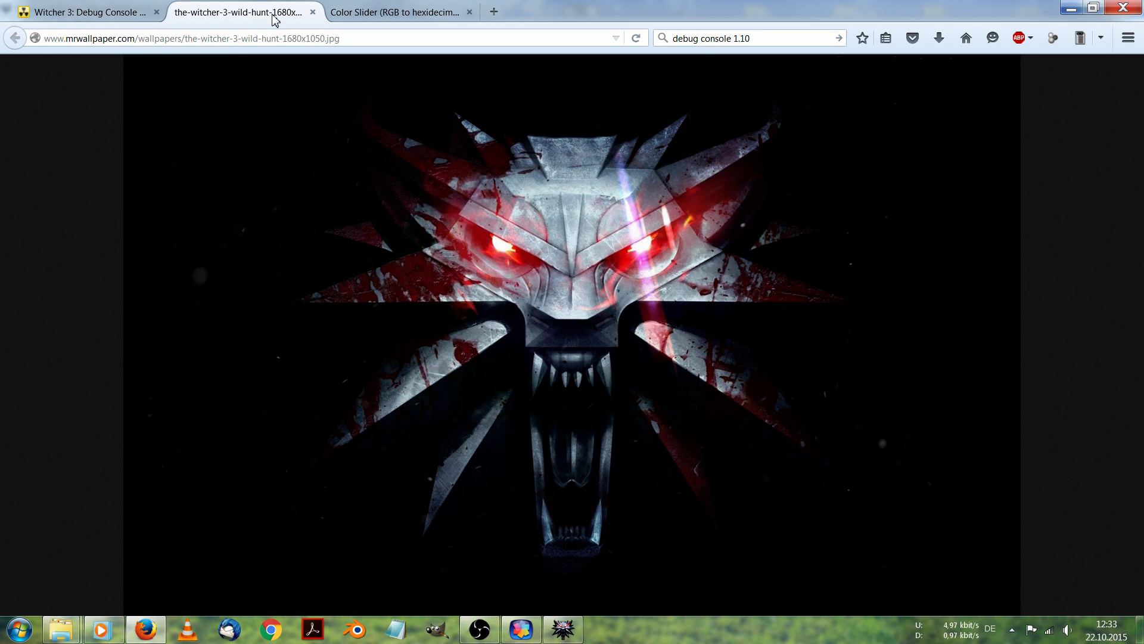
{"action": "left_click", "coordinate": [398, 12]}
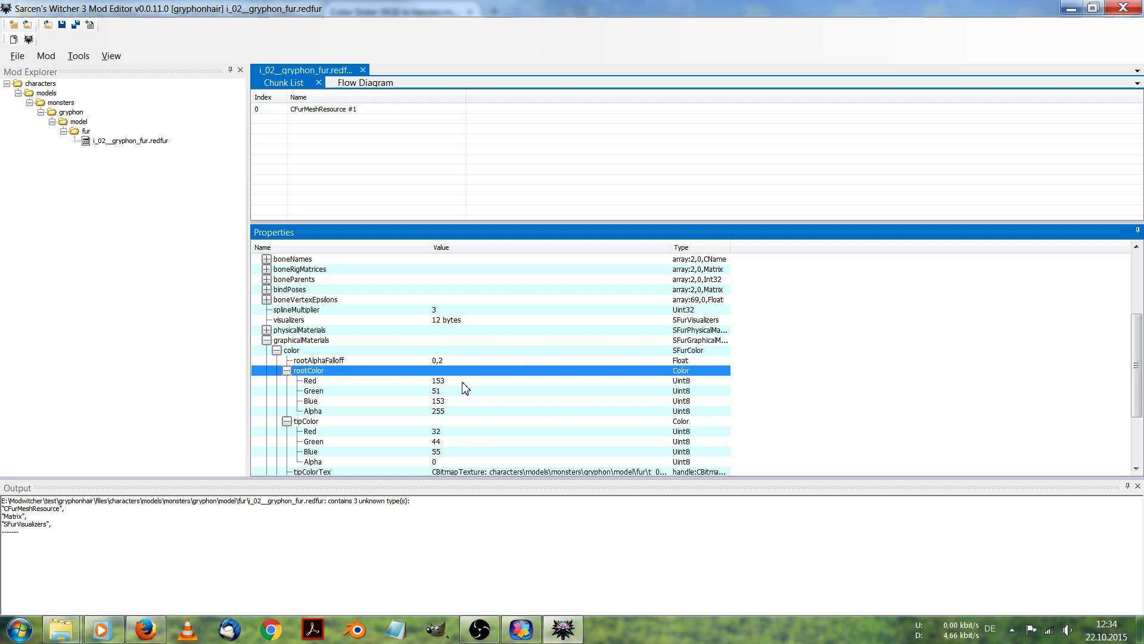
Step: Set the fur's tipColor to yellow: Red 255, Green 255, Blue 0
{"action": "double_click", "coordinate": [436, 432]}
{"action": "type", "text": "255"}
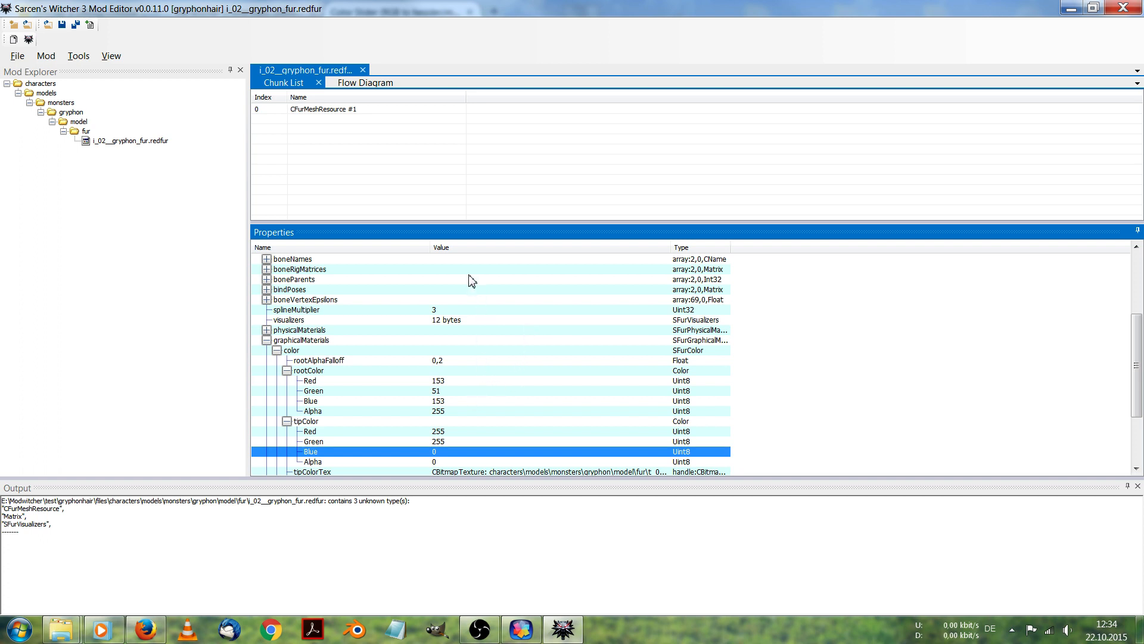
{"action": "mouse_move", "coordinate": [487, 282]}
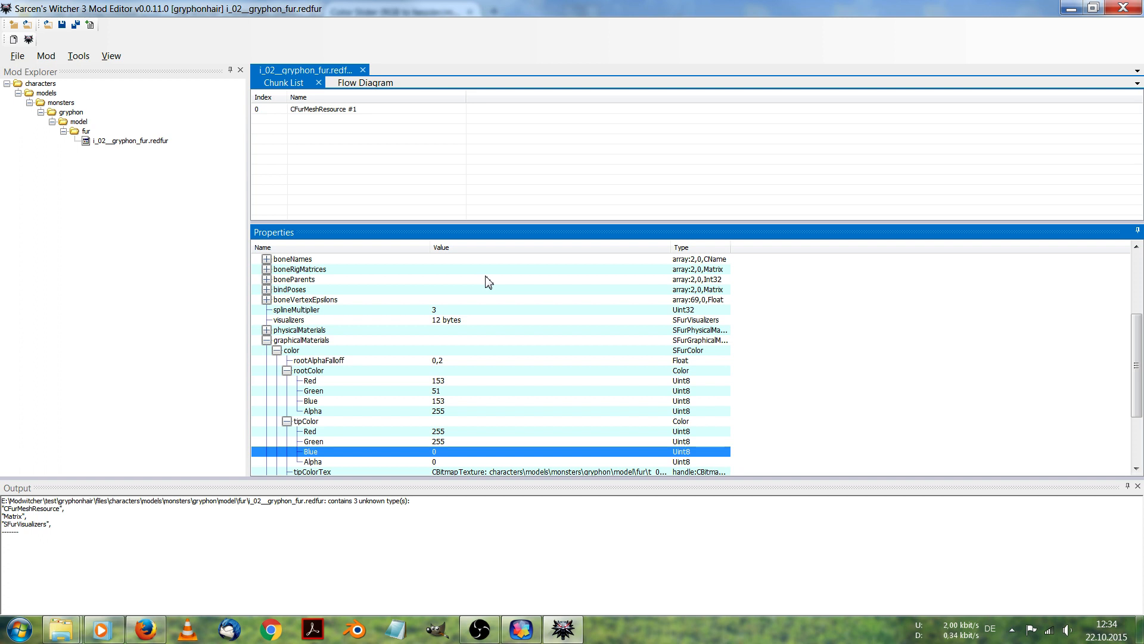
{"action": "mouse_move", "coordinate": [216, 212]}
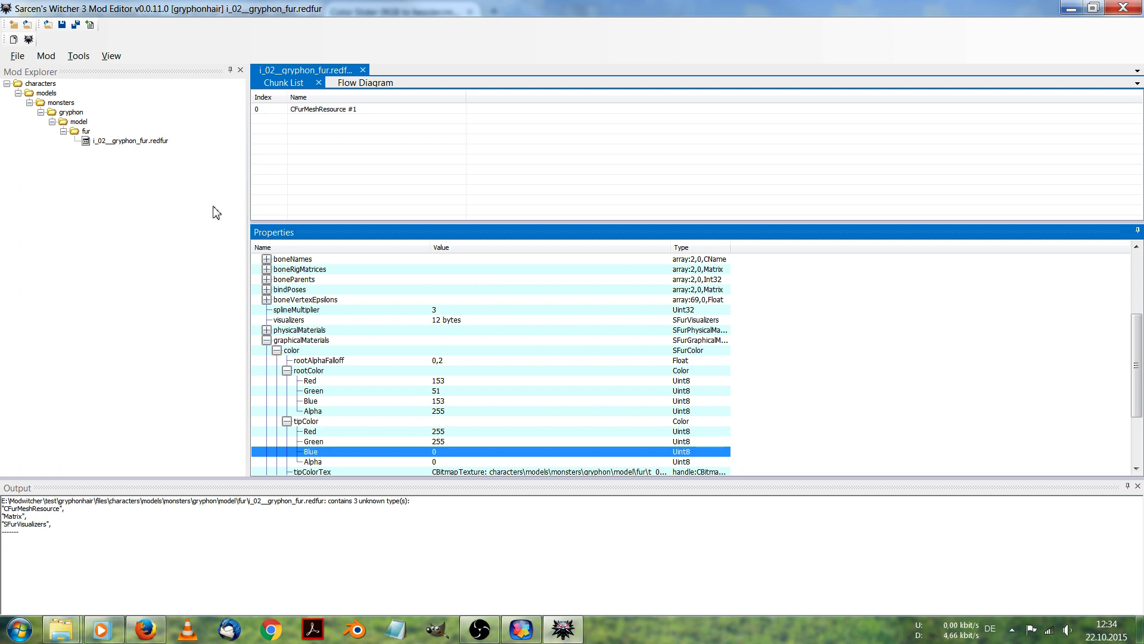
{"action": "mouse_move", "coordinate": [13, 39]}
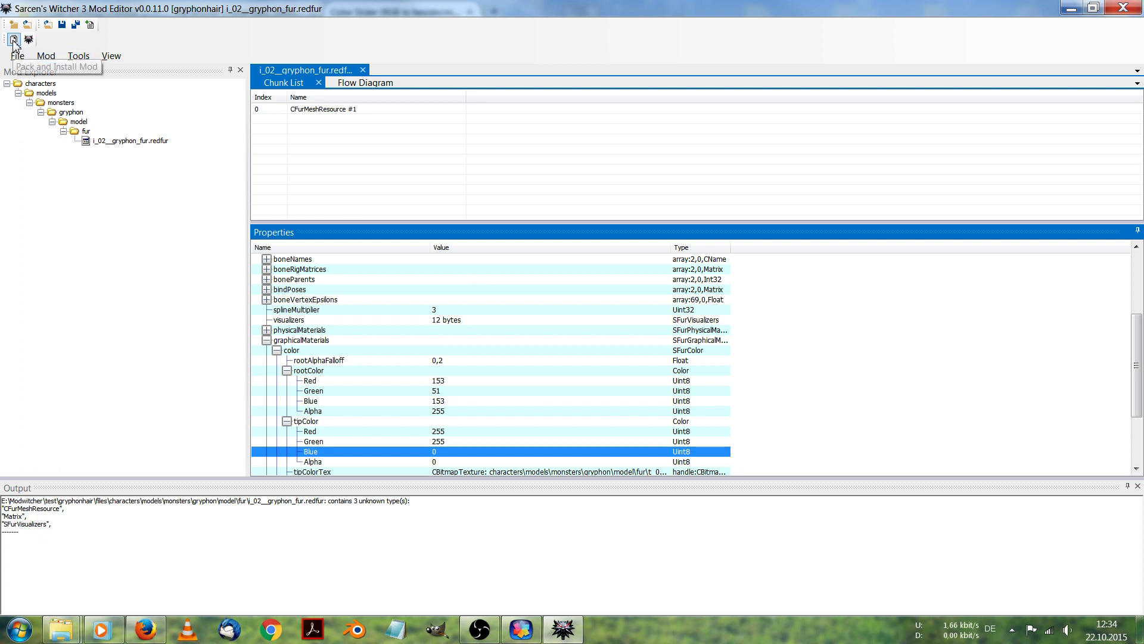
Step: Run Pack and Install Mod to build gryphonhair into the game's Mods folder as modgryphonhair
{"action": "left_click", "coordinate": [14, 41]}
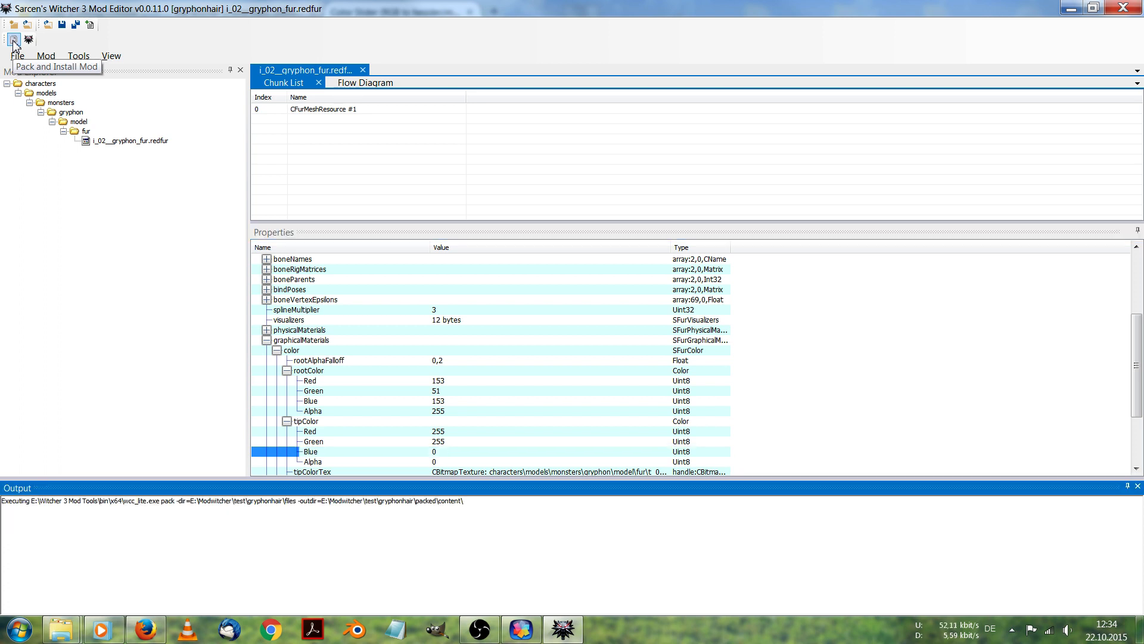
{"action": "mouse_move", "coordinate": [323, 480]}
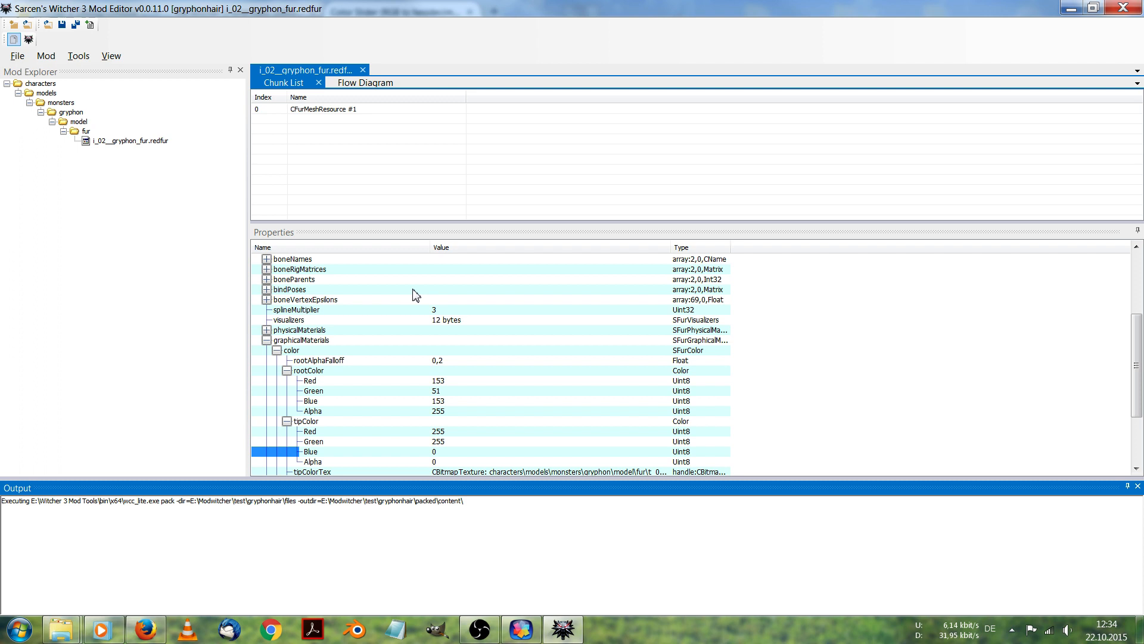
{"action": "mouse_move", "coordinate": [350, 386]}
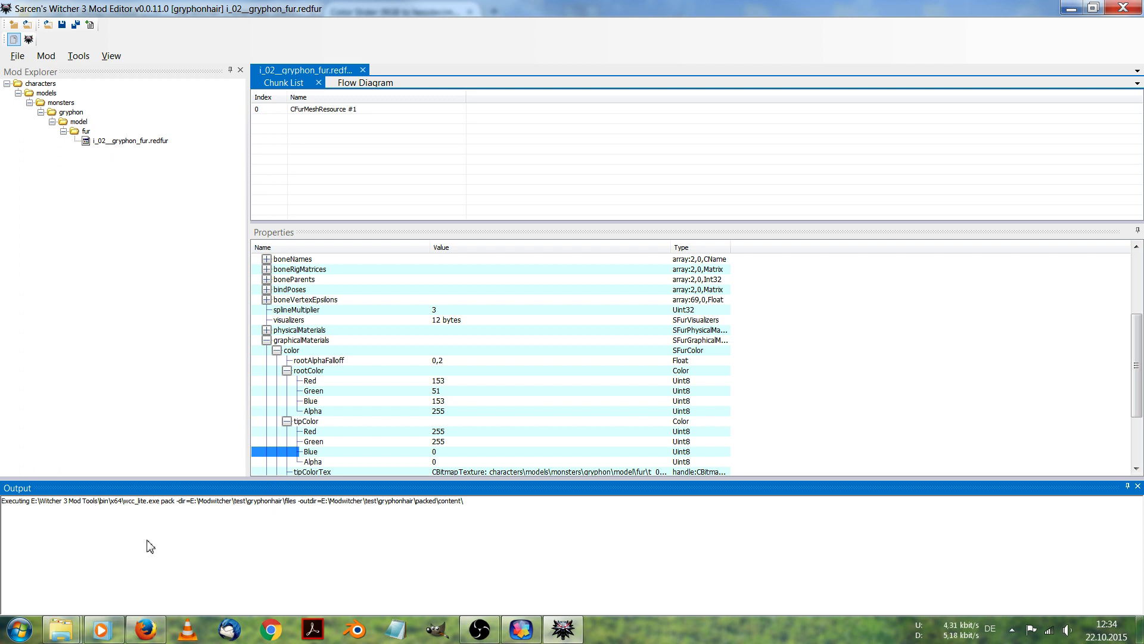
{"action": "mouse_move", "coordinate": [445, 488]}
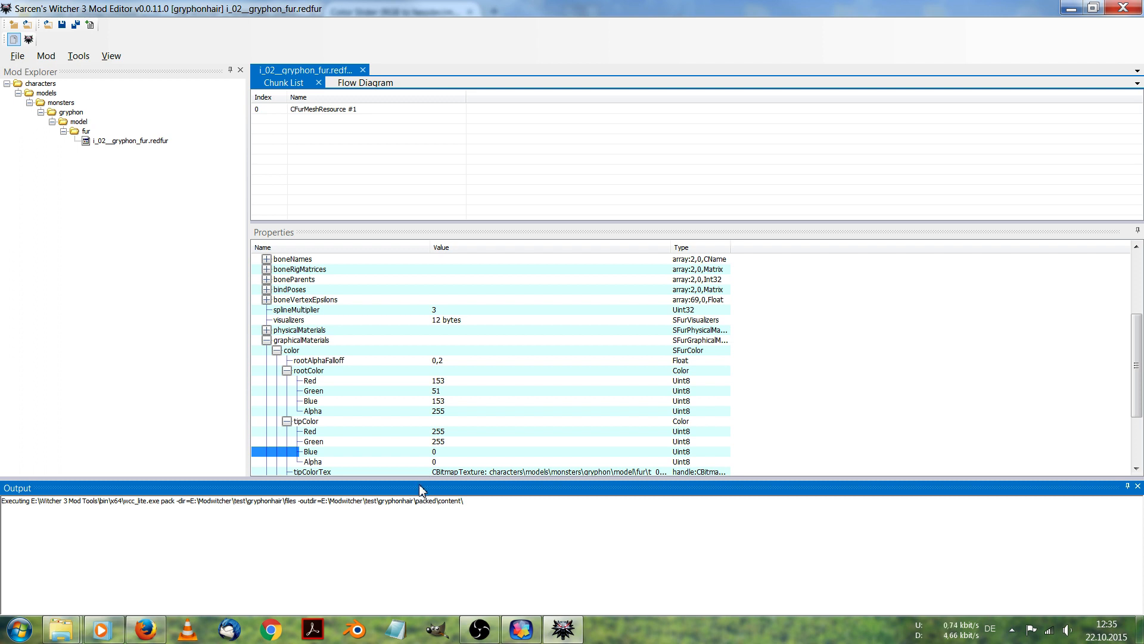
{"action": "mouse_move", "coordinate": [418, 485]}
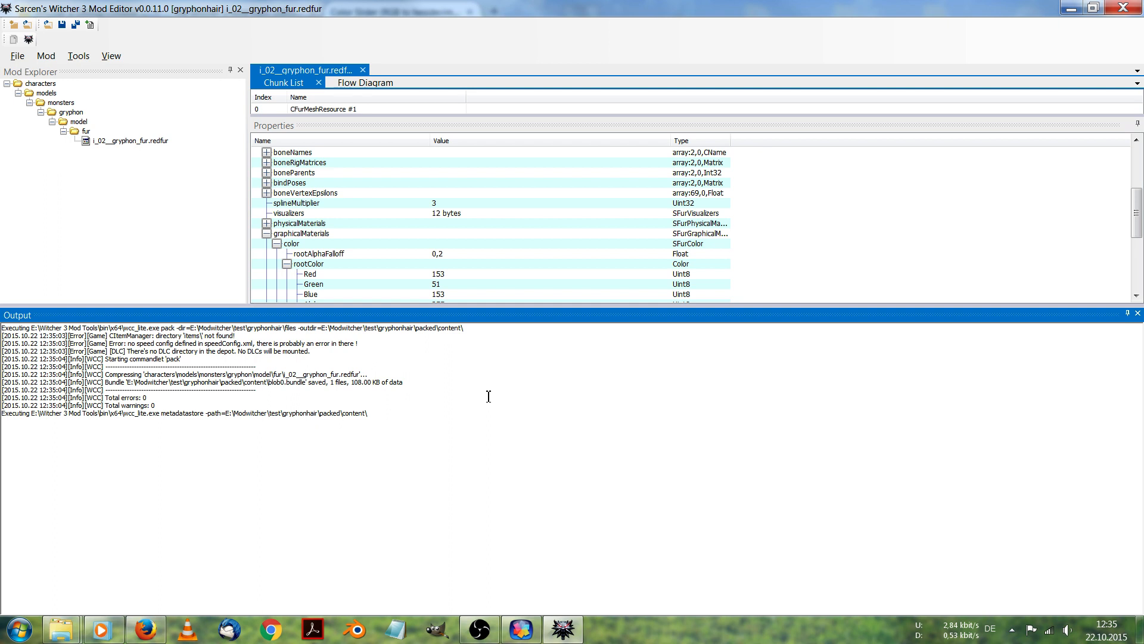
{"action": "mouse_move", "coordinate": [475, 418]}
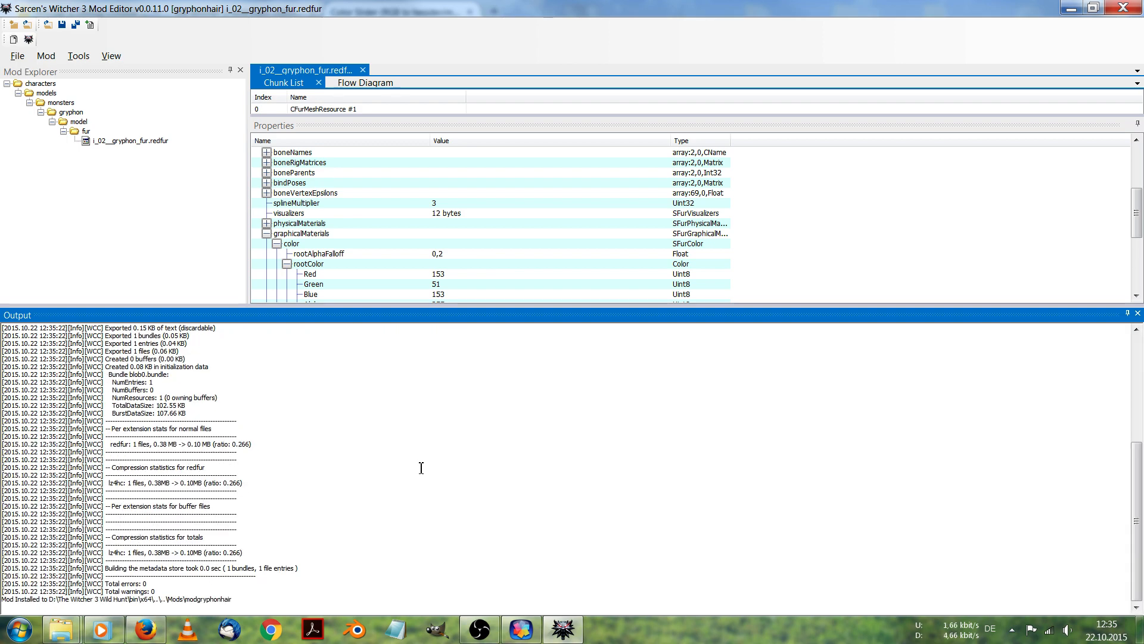
{"action": "mouse_move", "coordinate": [323, 482]}
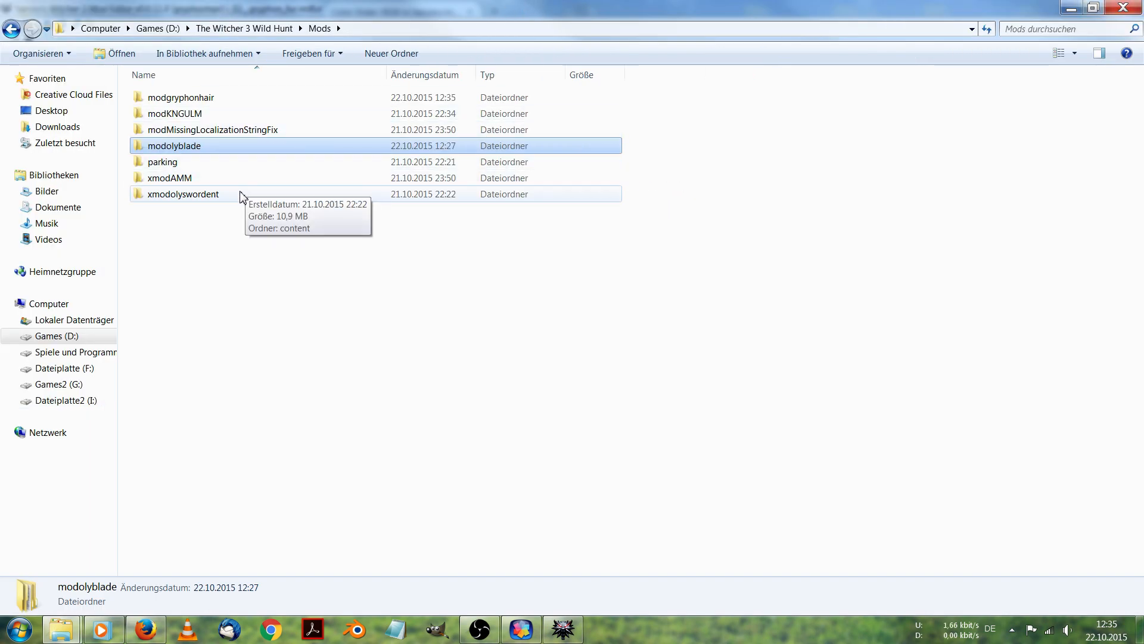
Step: Check the new modgryphonhair folder in D:\The Witcher 3 Wild Hunt\Mods and return to the browser
{"action": "left_click", "coordinate": [181, 97]}
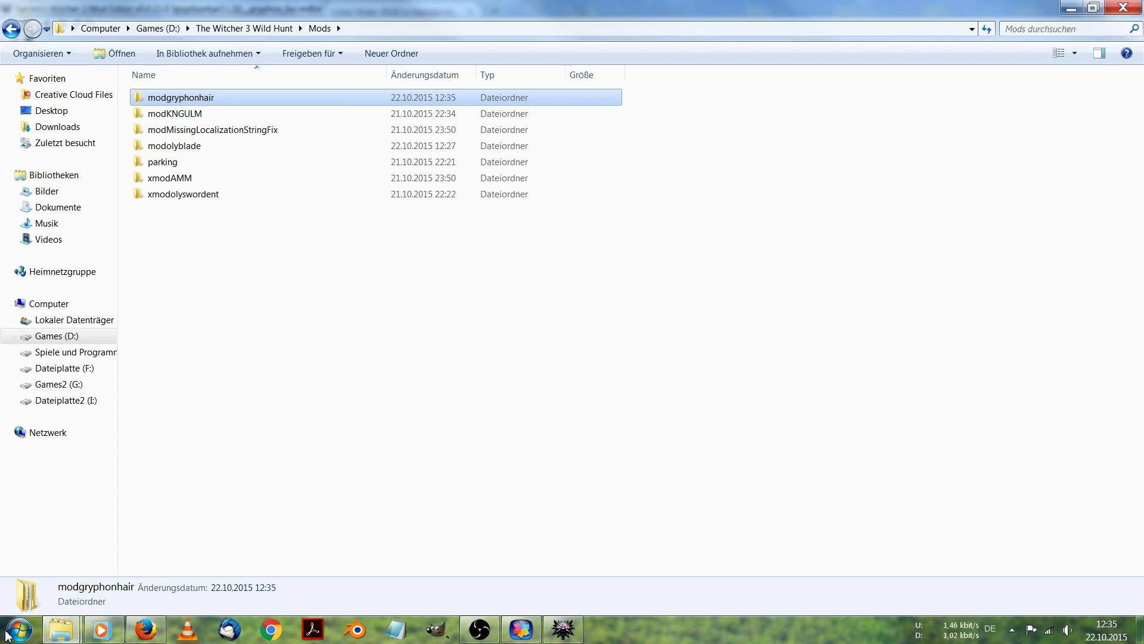
{"action": "left_click", "coordinate": [18, 628]}
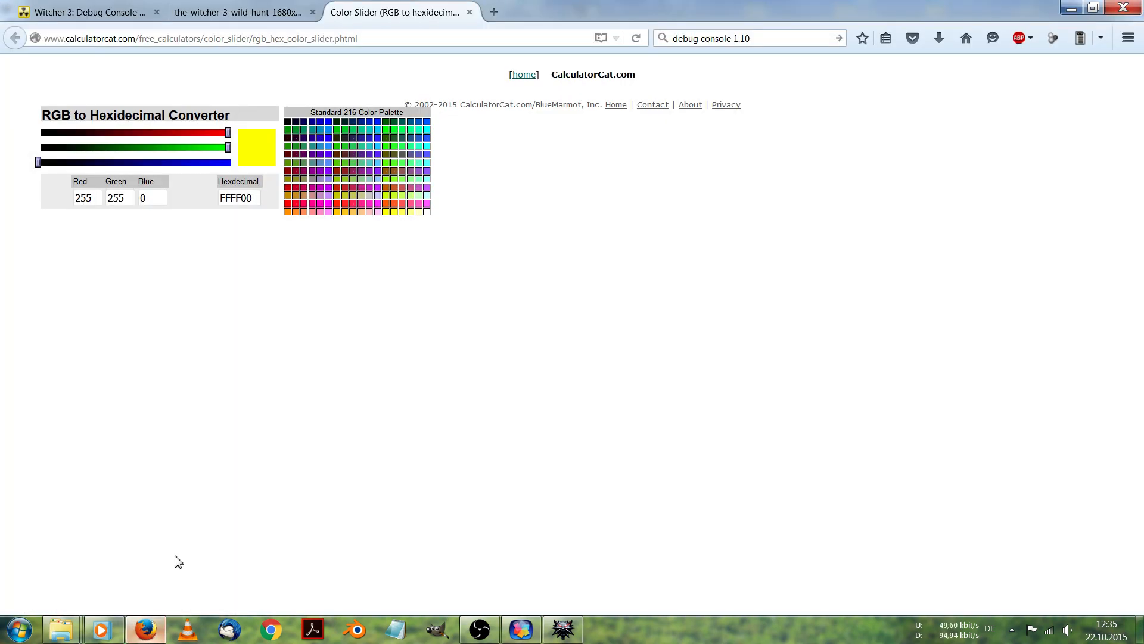
Step: On the debug console commands page, select spawn('gryphon_lvl1') and copy it via Kopieren
{"action": "left_click", "coordinate": [84, 12]}
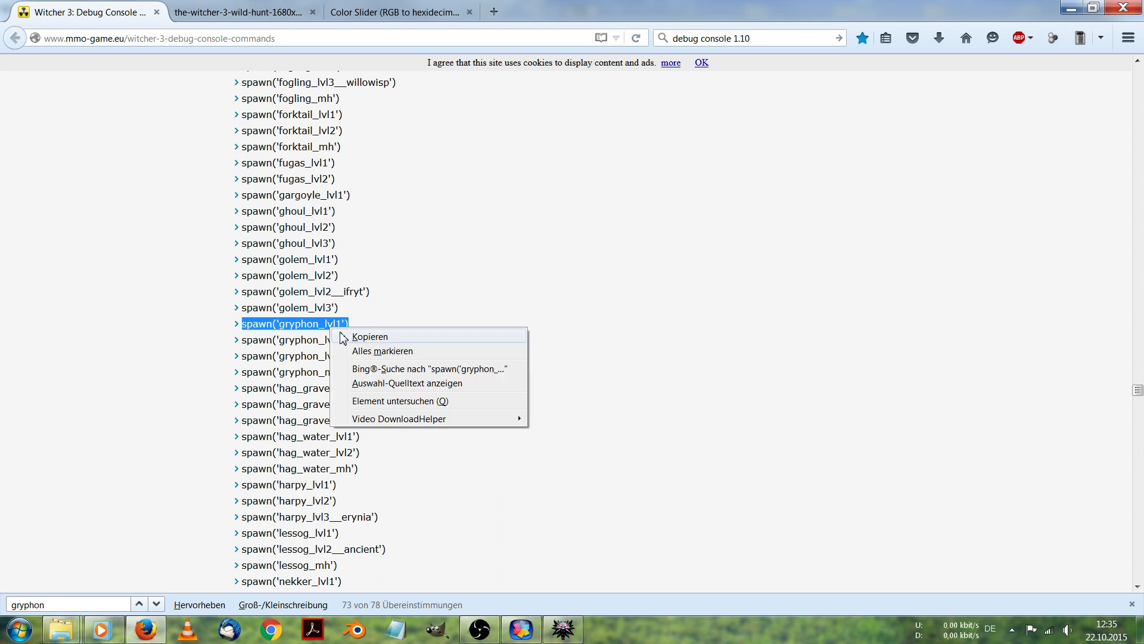
{"action": "left_click", "coordinate": [426, 317]}
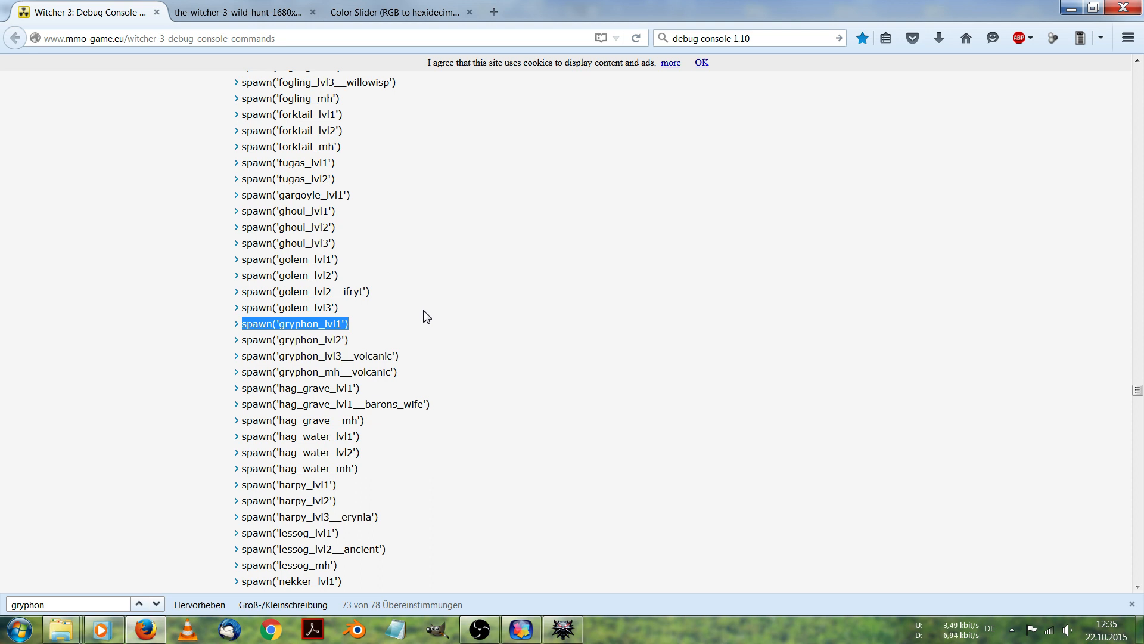
{"action": "mouse_move", "coordinate": [372, 308]}
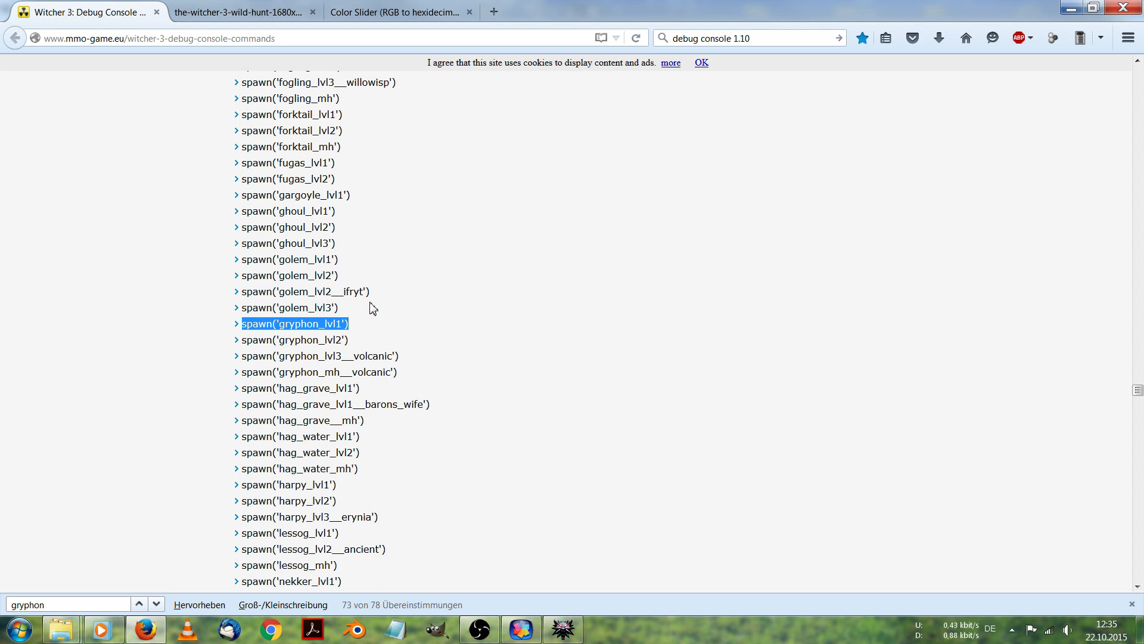
{"action": "right_click", "coordinate": [319, 336]}
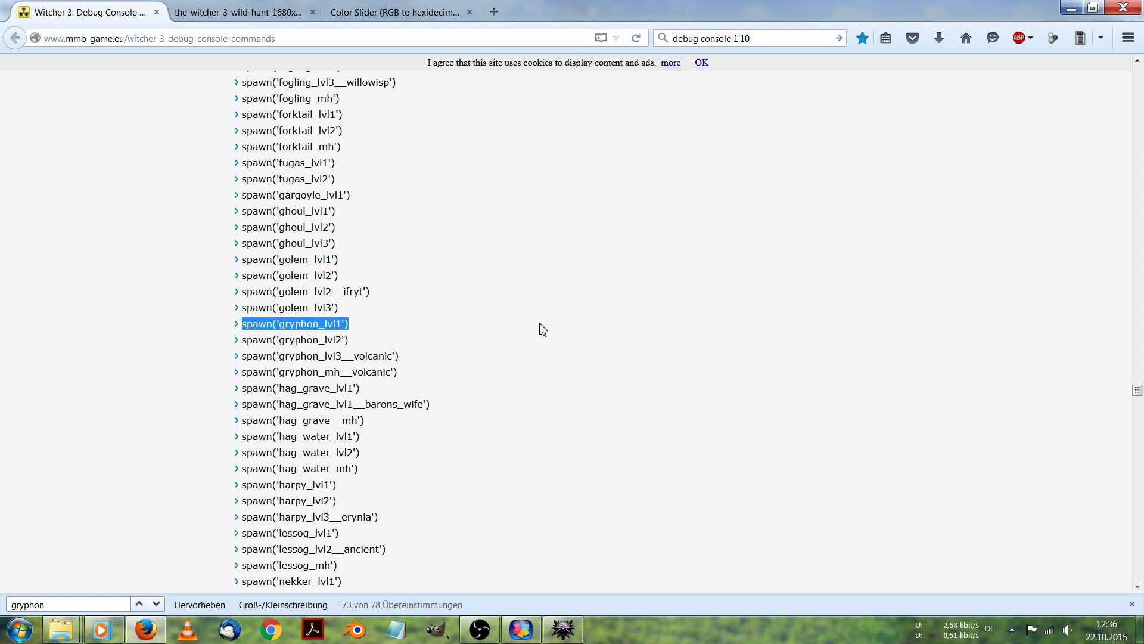
{"action": "mouse_move", "coordinate": [543, 264]}
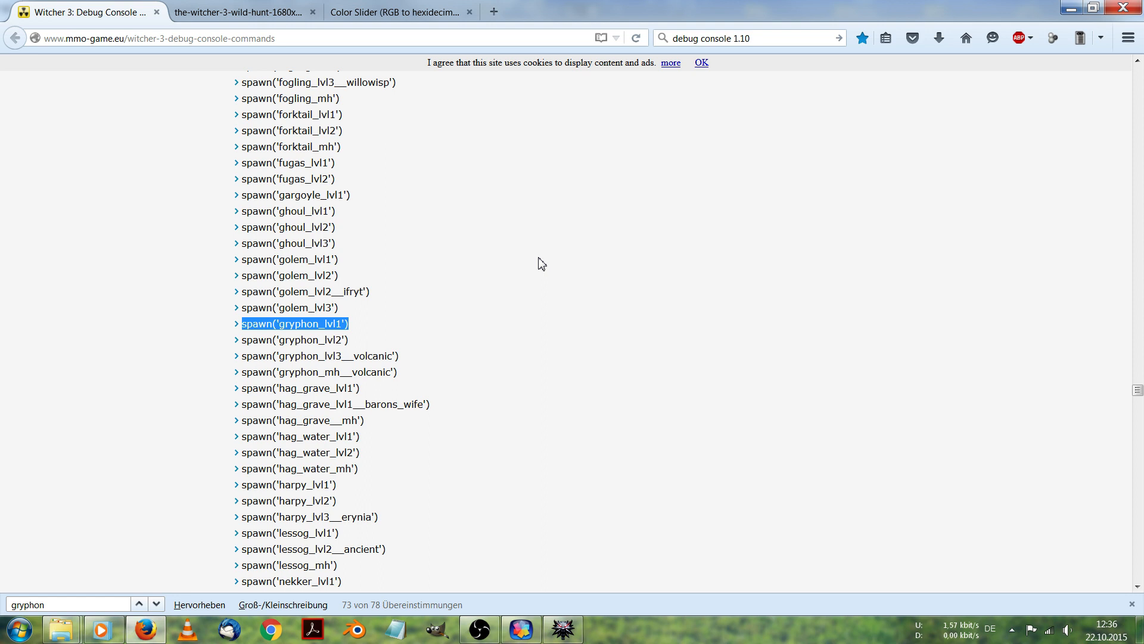
{"action": "mouse_move", "coordinate": [532, 266]}
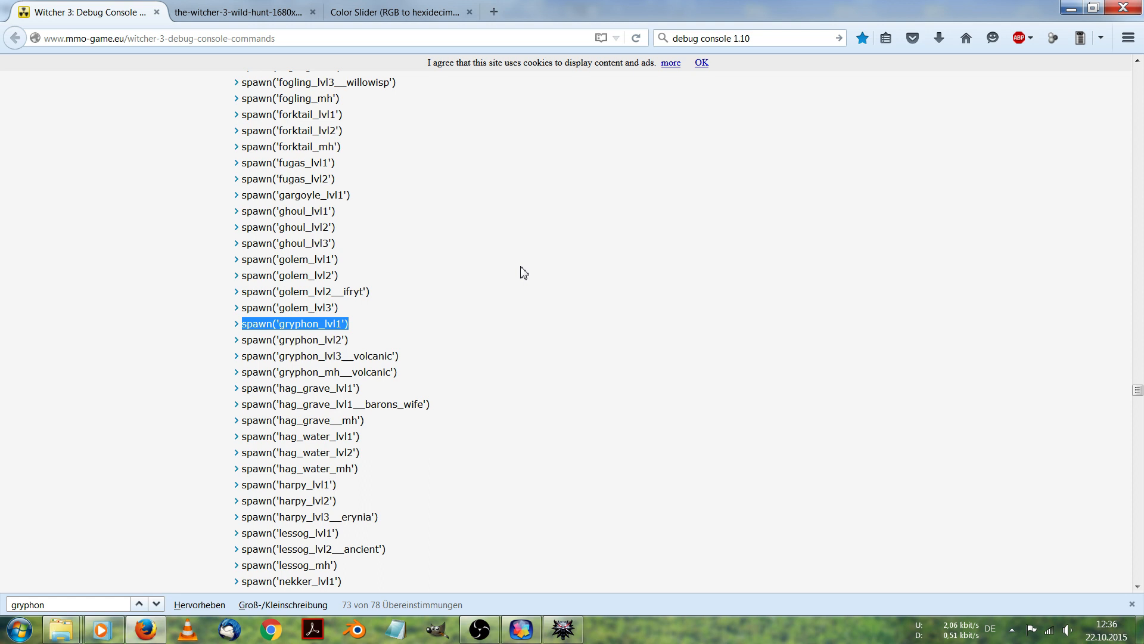
{"action": "mouse_move", "coordinate": [358, 329]}
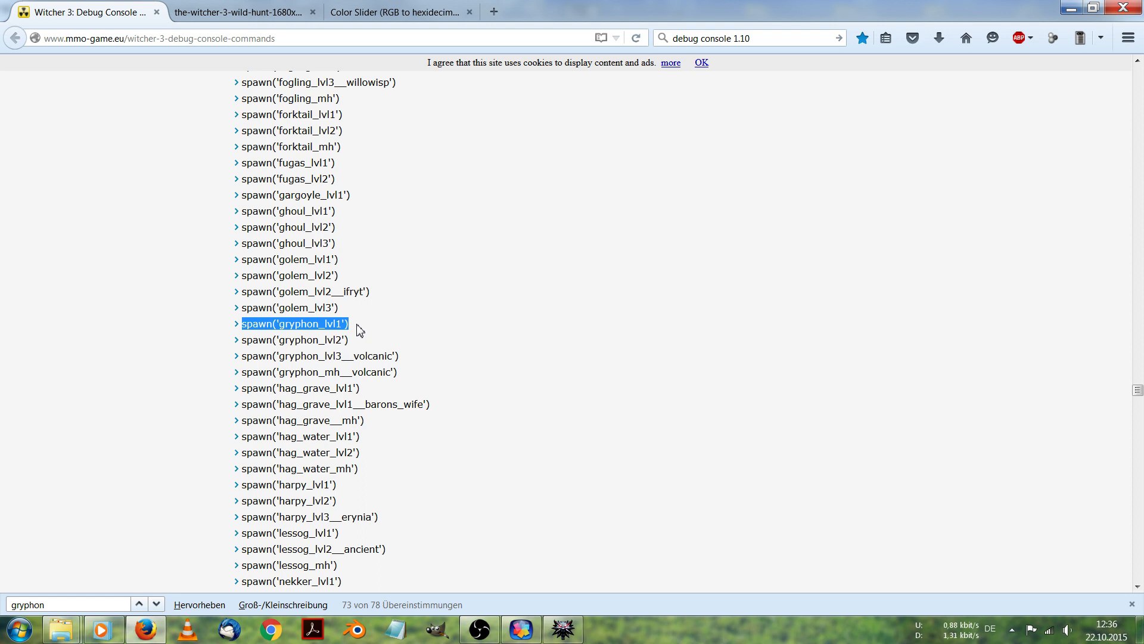
{"action": "mouse_move", "coordinate": [400, 329]}
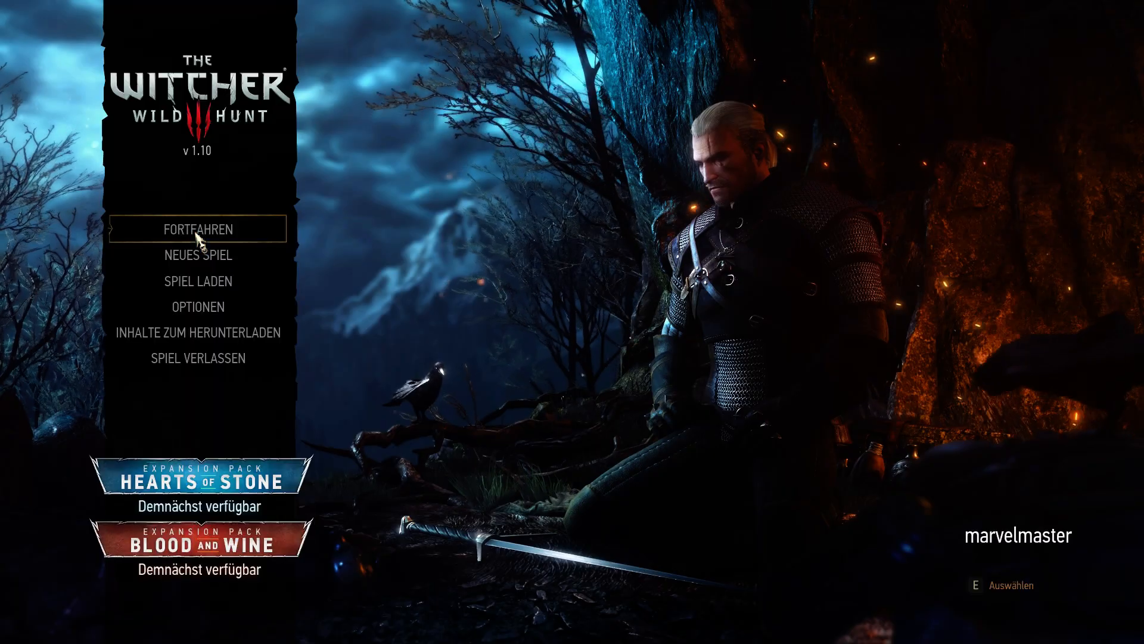
Step: Resume the last save with Fortfahren, then go to Optionen > Grafik > Allgemein where NVIDIA HairWorks is on
{"action": "left_click", "coordinate": [197, 280]}
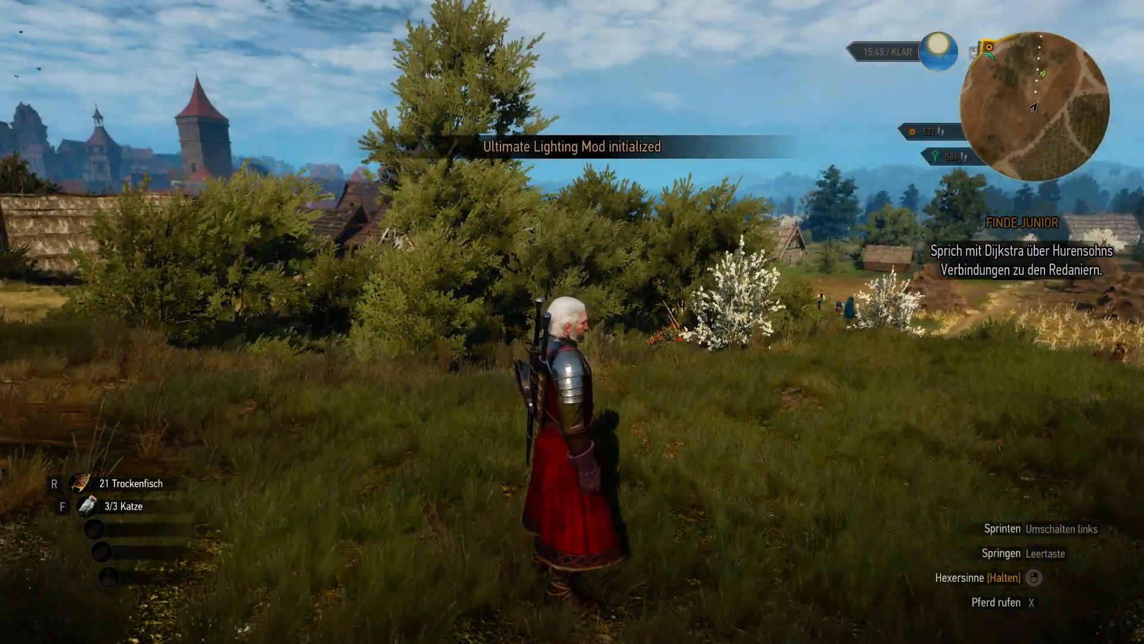
{"action": "key", "text": "Escape"}
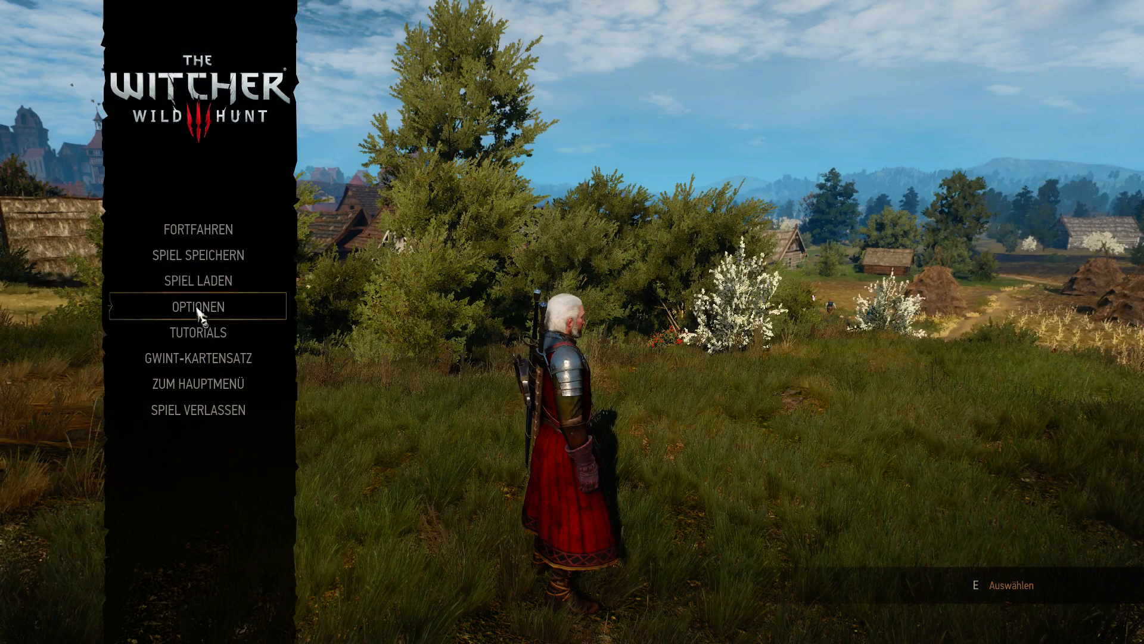
{"action": "left_click", "coordinate": [196, 306]}
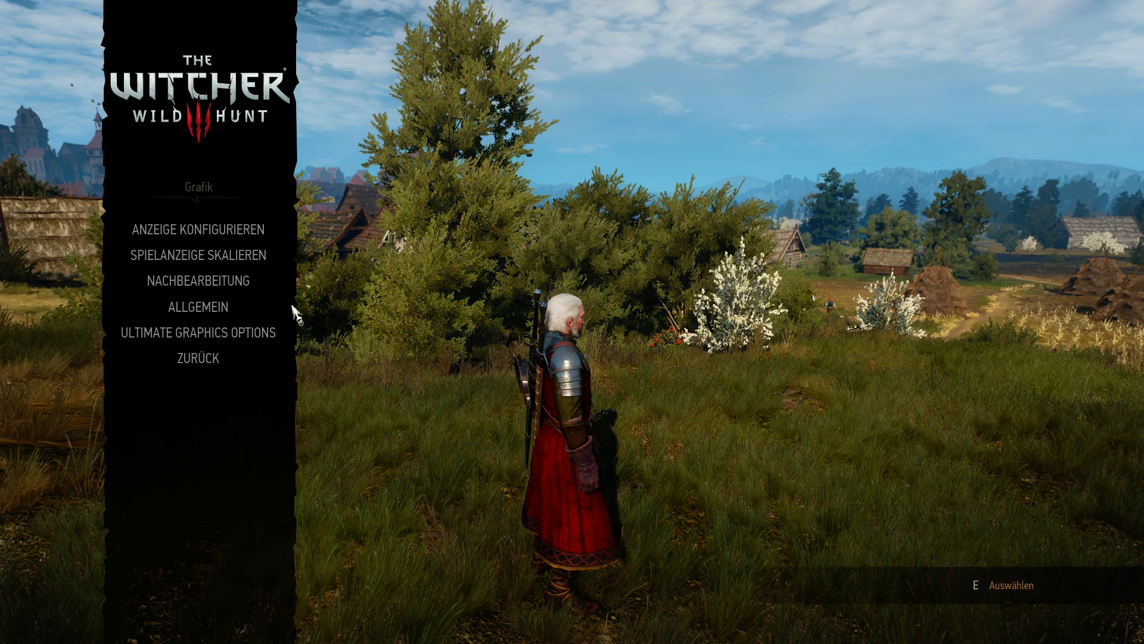
{"action": "left_click", "coordinate": [196, 306]}
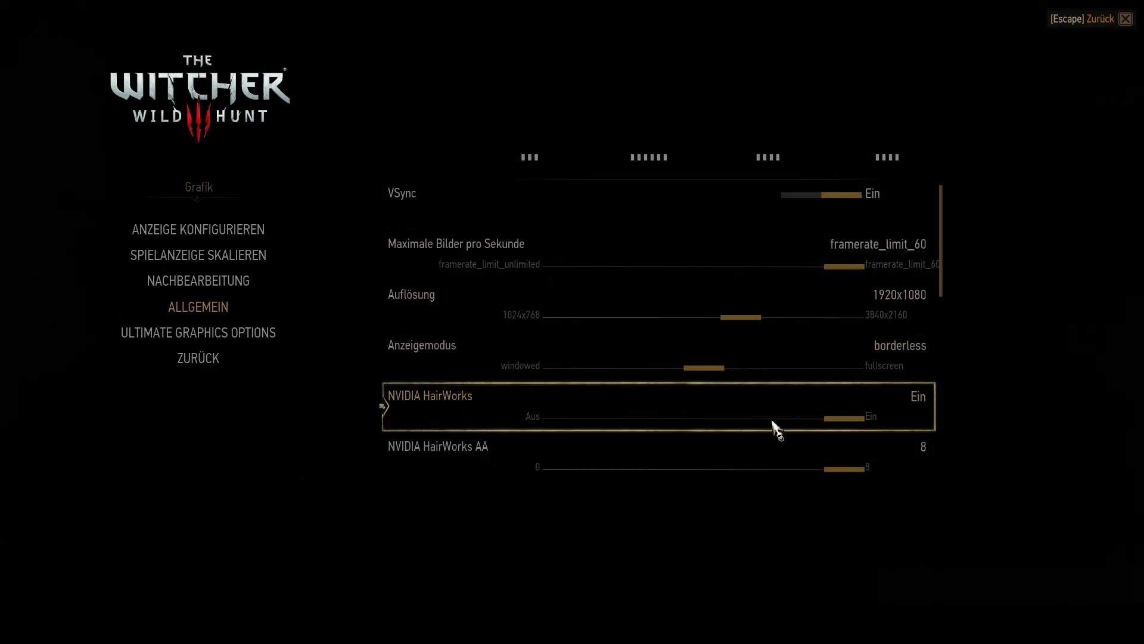